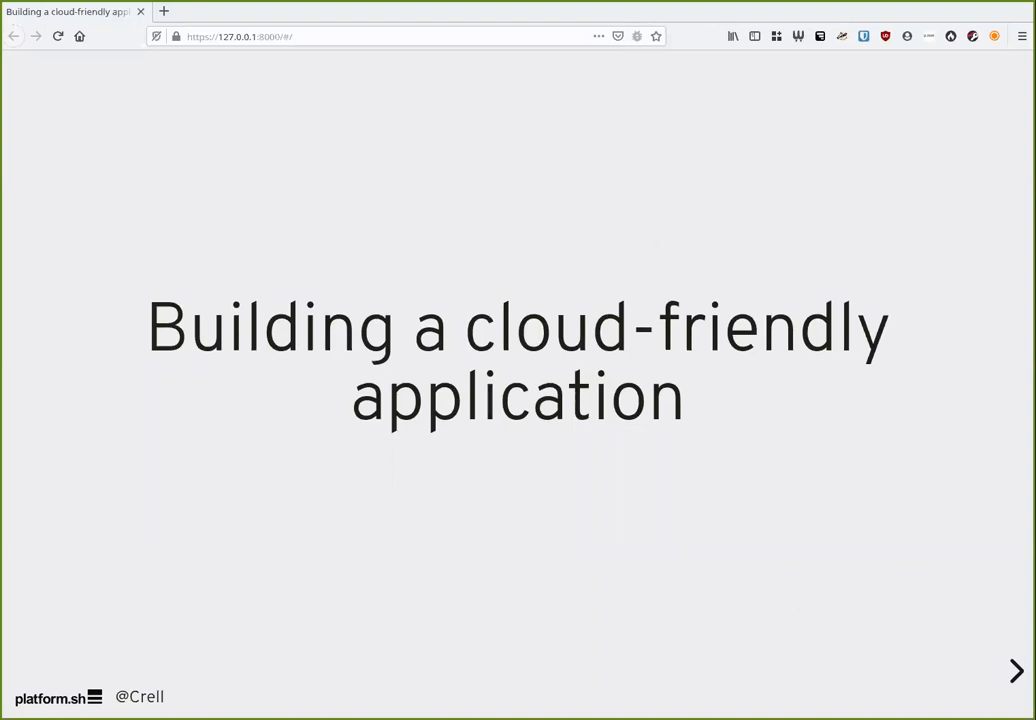
Advance from the title slide to the speaker introduction slide with the PHP book.
left_click(1013, 670)
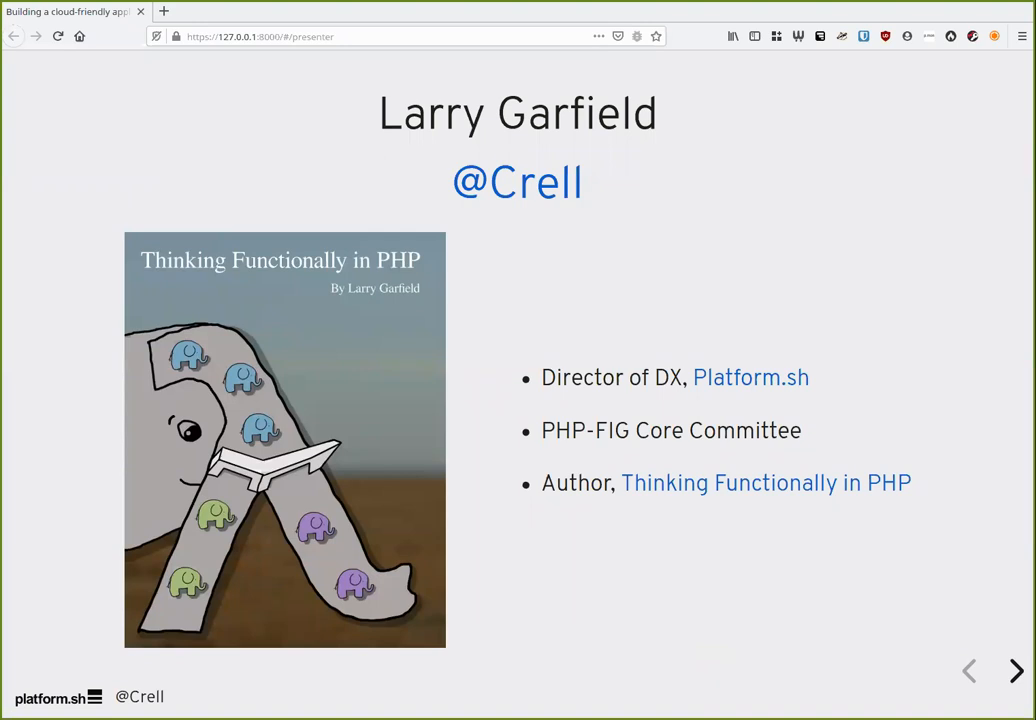
mouse_move(712, 649)
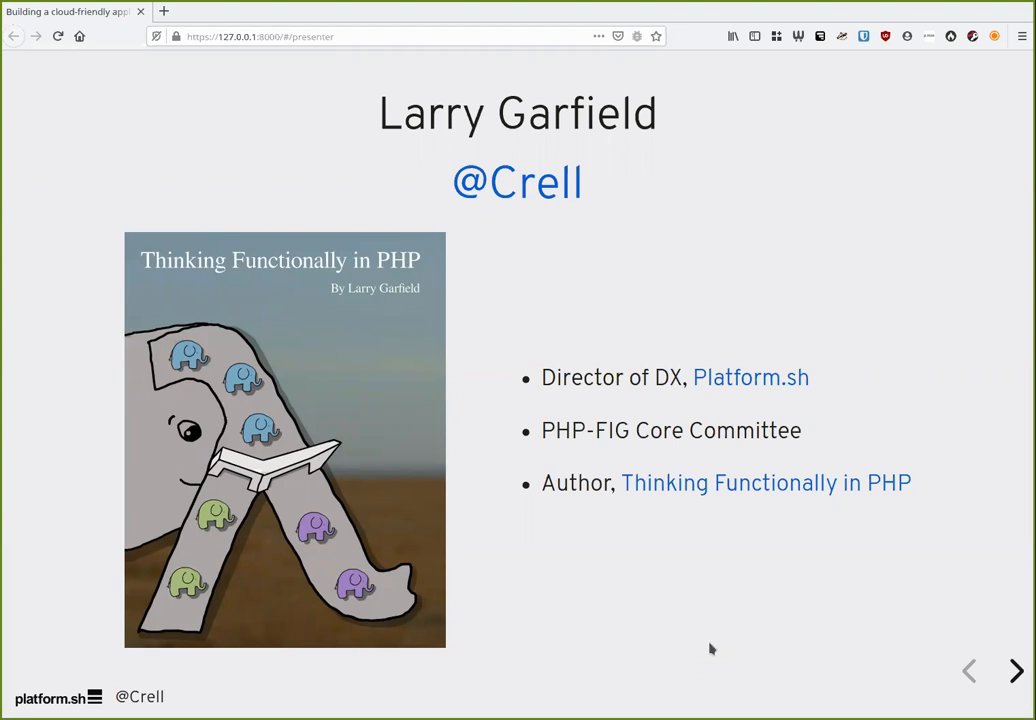
mouse_move(836, 510)
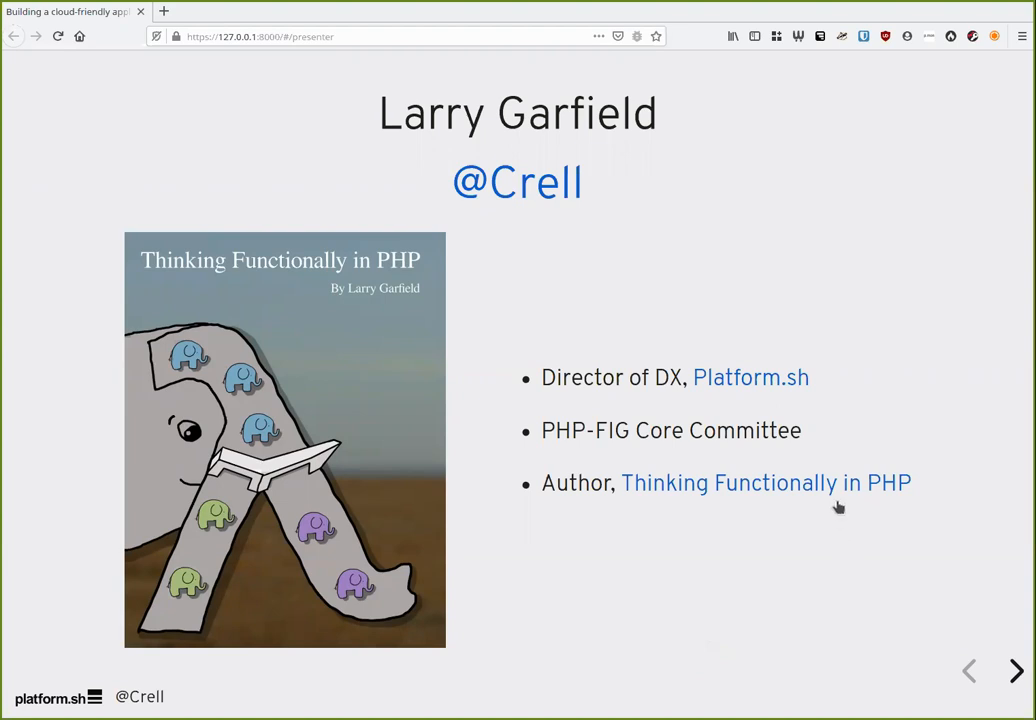
mouse_move(851, 578)
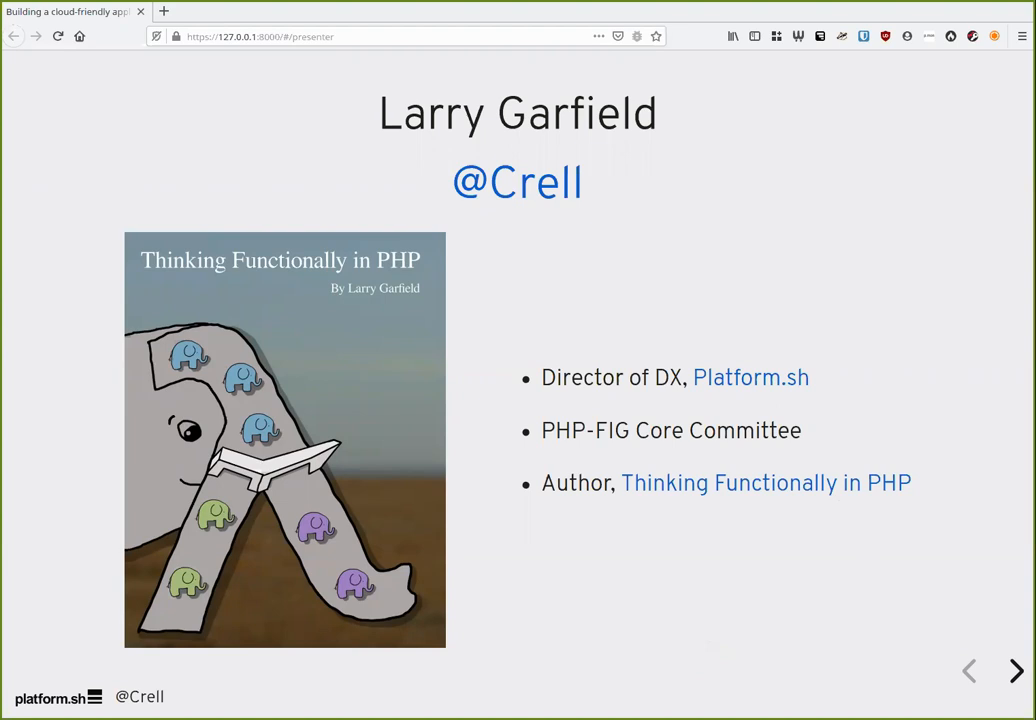
Go past the evolving-fish cartoon to the 'What is cloud computing?' slide.
left_click(1012, 671)
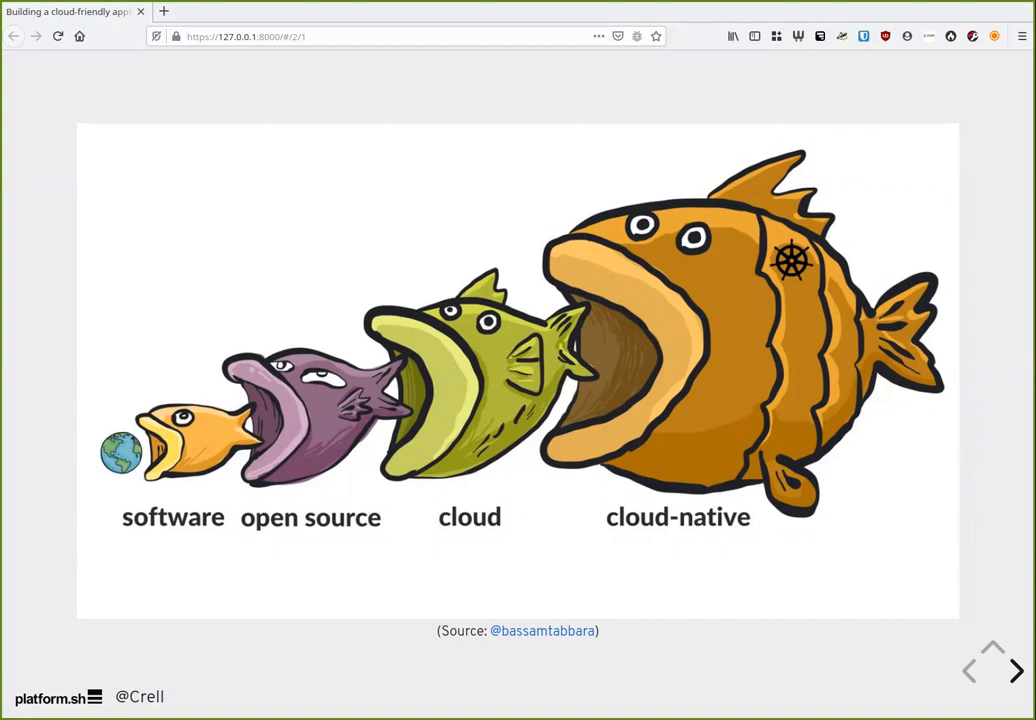
left_click(1013, 670)
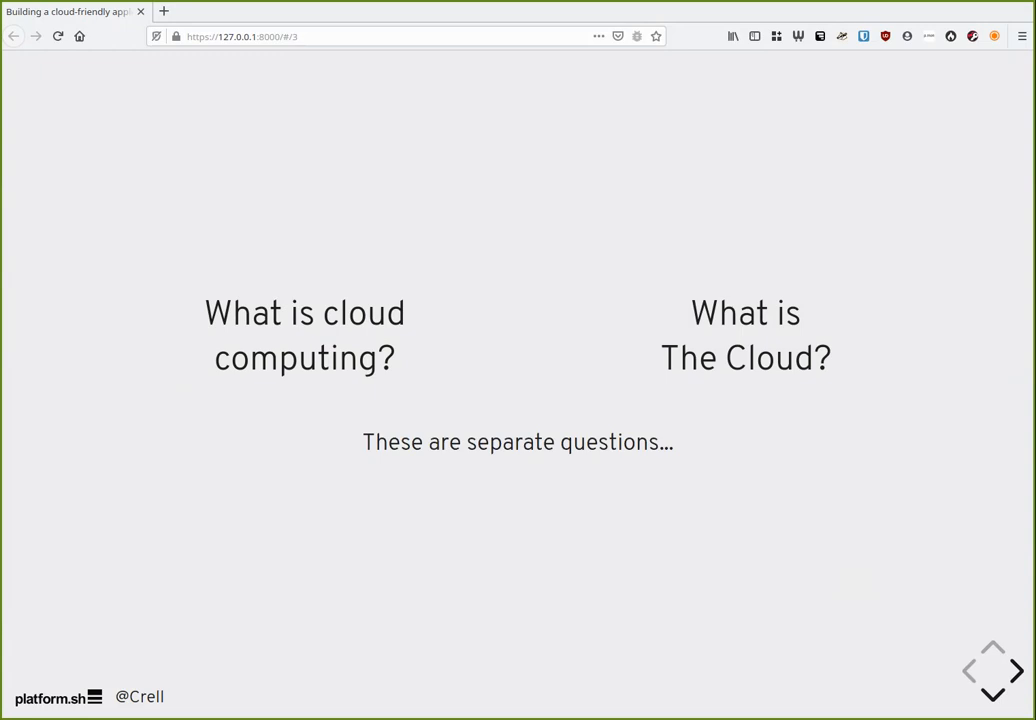
Step through 'The Cloud™: noun' and cloud-friendly question slides to 'They're not rules'.
left_click(1010, 672)
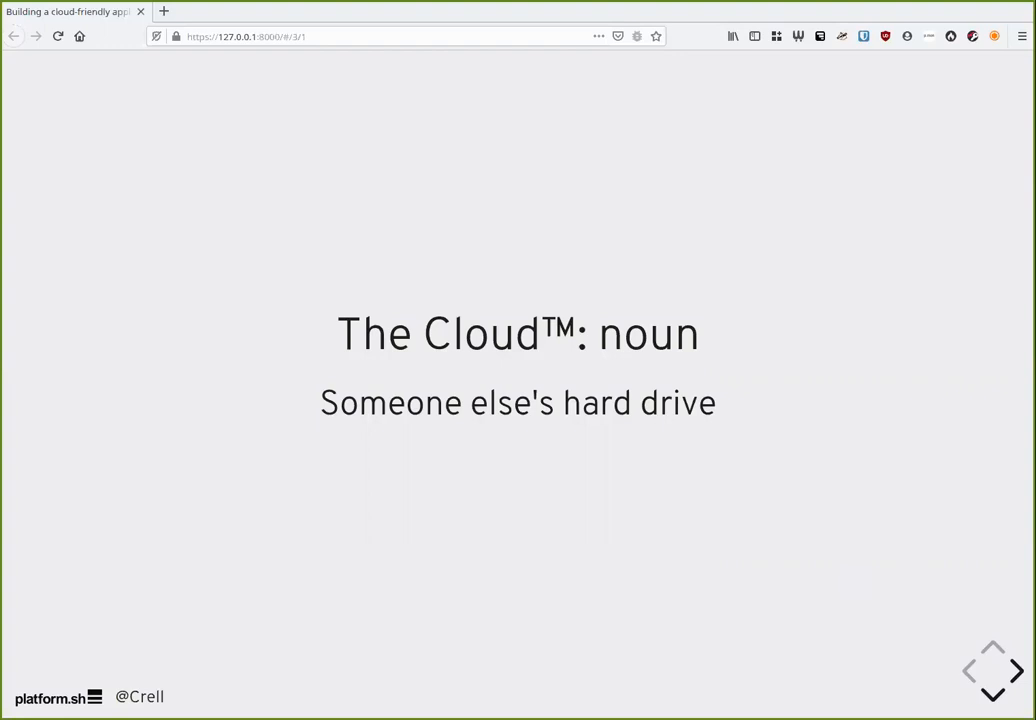
left_click(1009, 672)
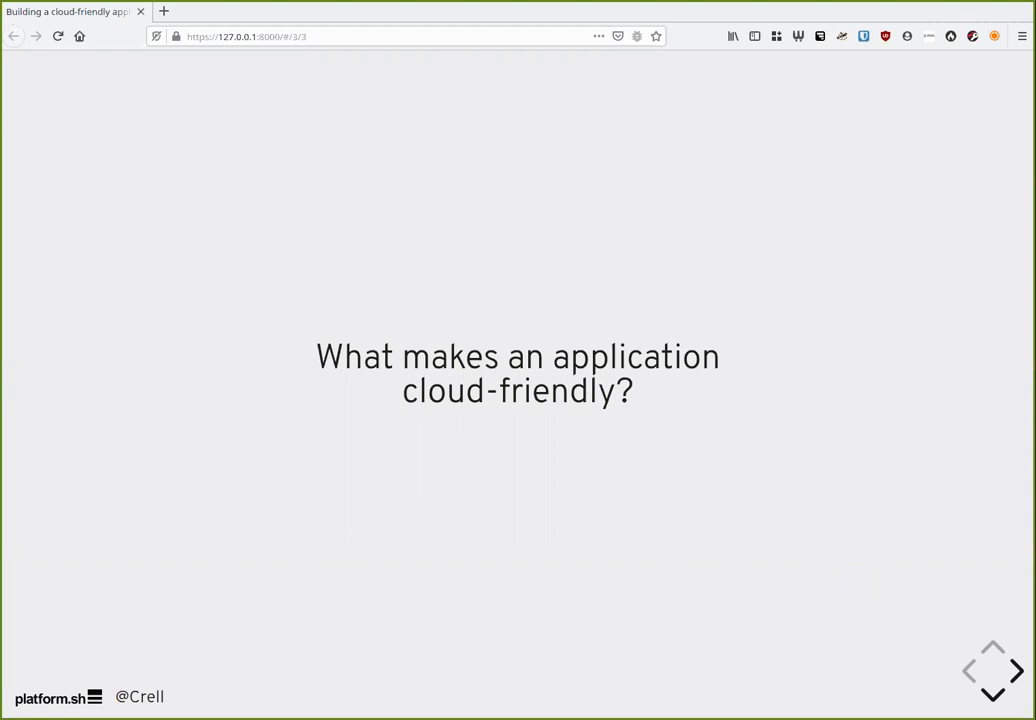
left_click(1008, 671)
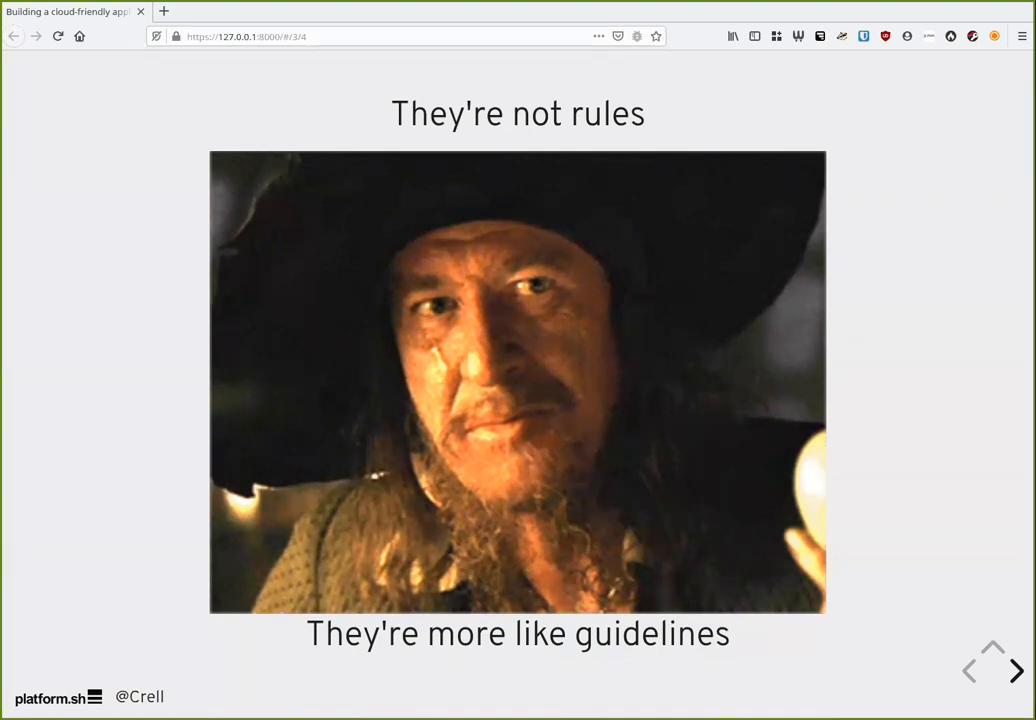
Advance to the 'Your application is disposable. Your data is not.' slide.
left_click(1013, 668)
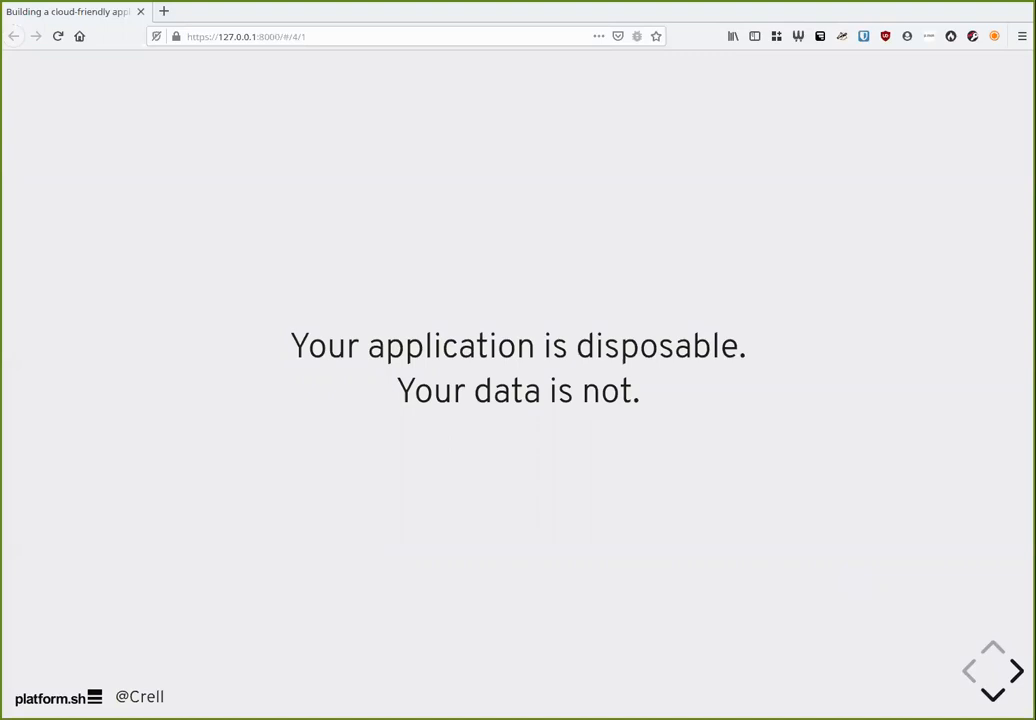
Show the 'Data flow' diagram linking Git, Build, Prod and Dev.
left_click(1009, 671)
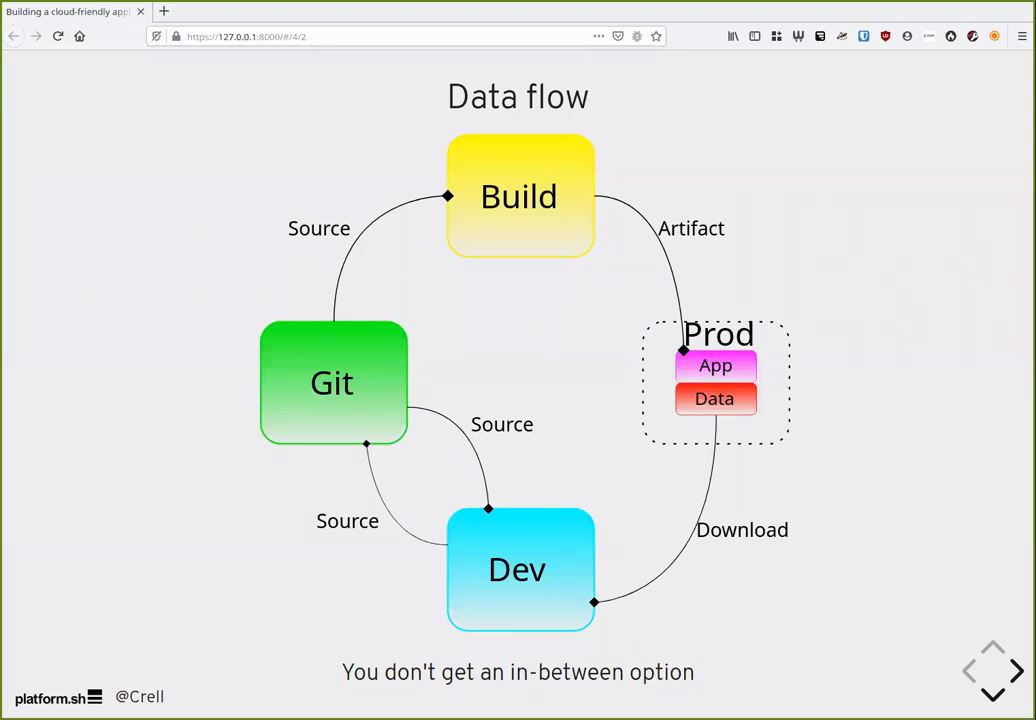
Pass the Take-away slide on separating dev and user files to 'What is configuration?'.
left_click(1012, 670)
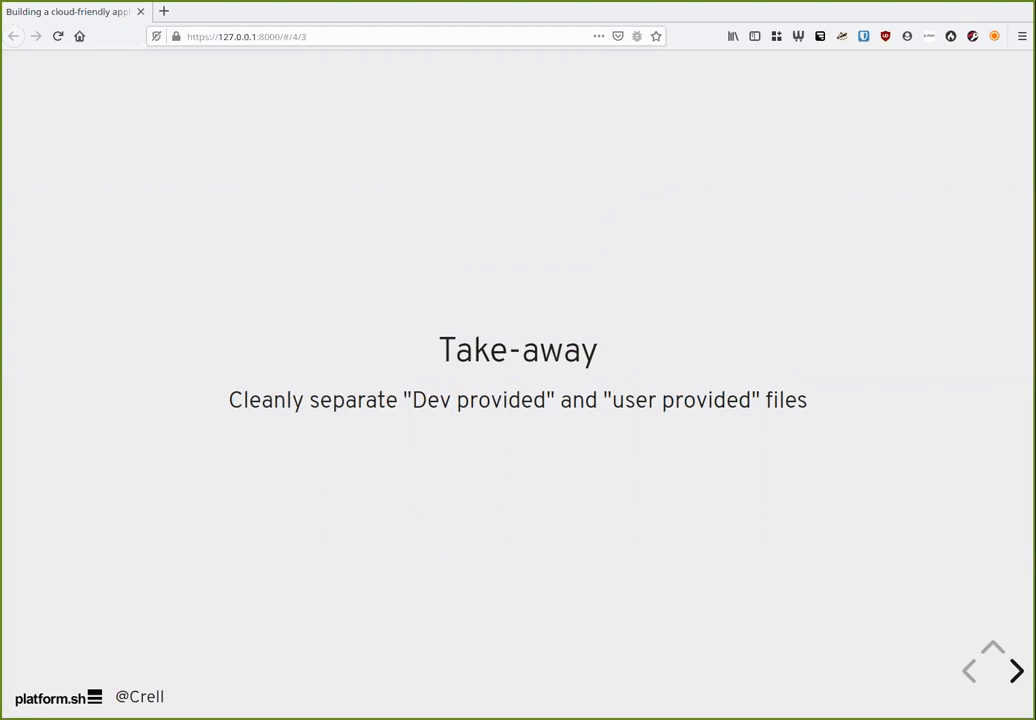
left_click(1014, 671)
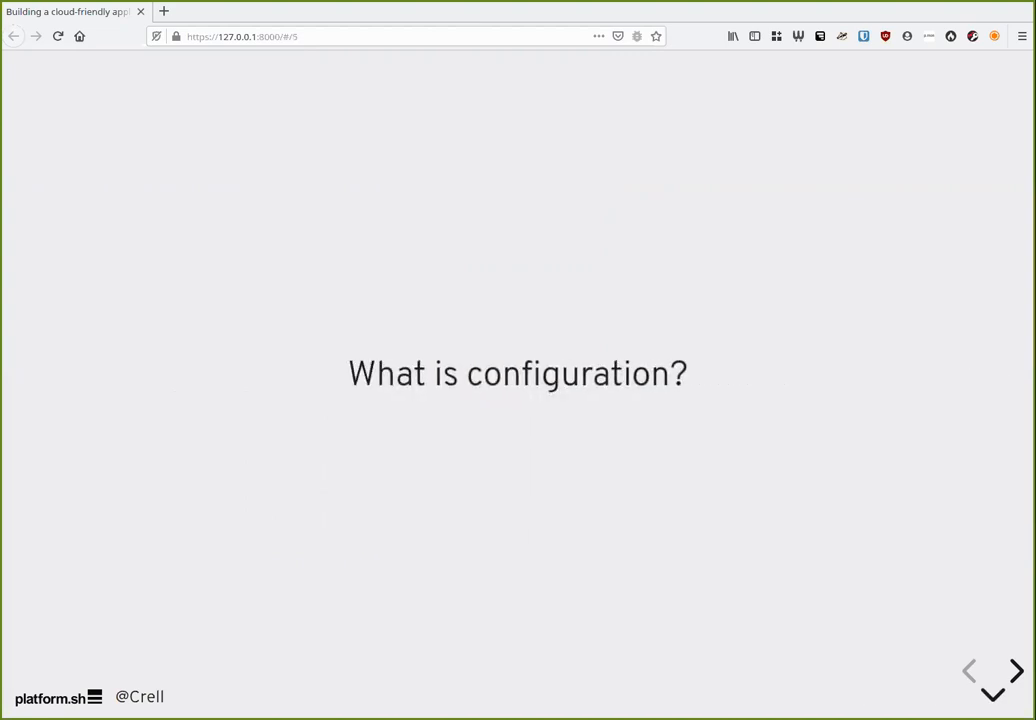
Show the 'Does config come from the developer or the user? Git or Database?' slide.
left_click(1013, 674)
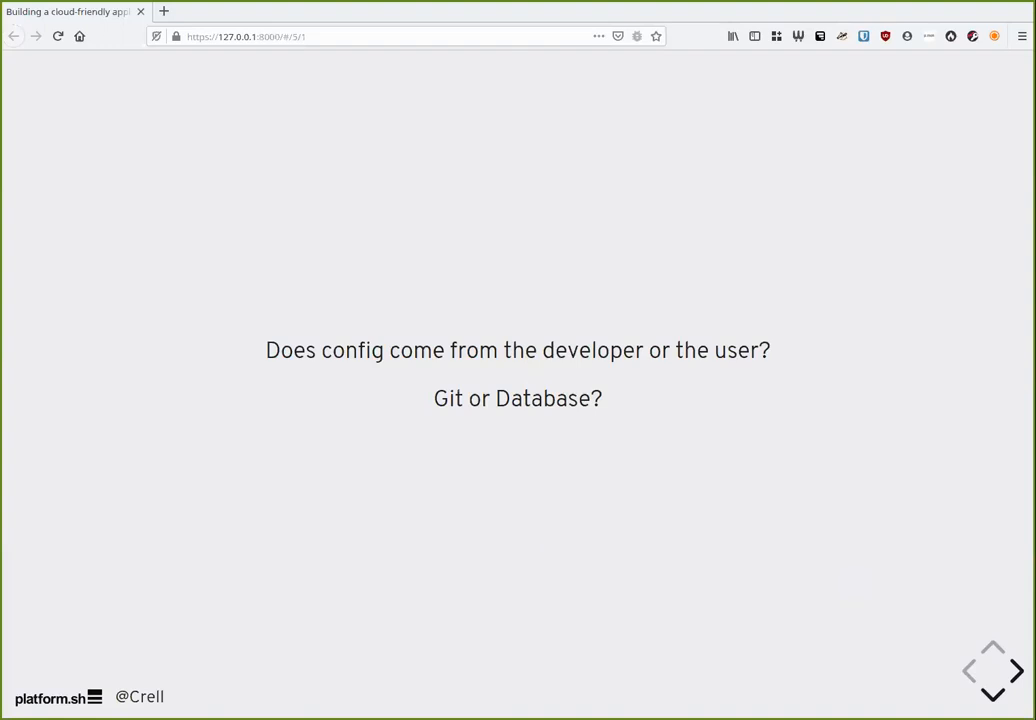
Show the 'Drupal Config Management' slide with its five-step workflow.
left_click(1010, 673)
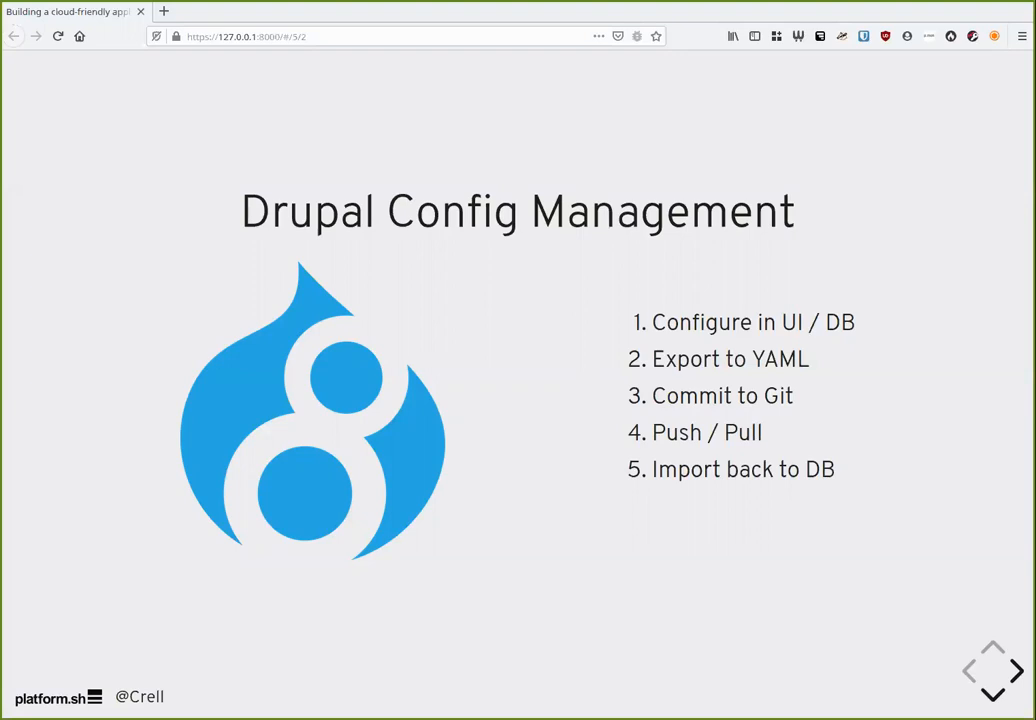
Reach the configuration section's Take-away slide reading 'Decide'.
left_click(1013, 671)
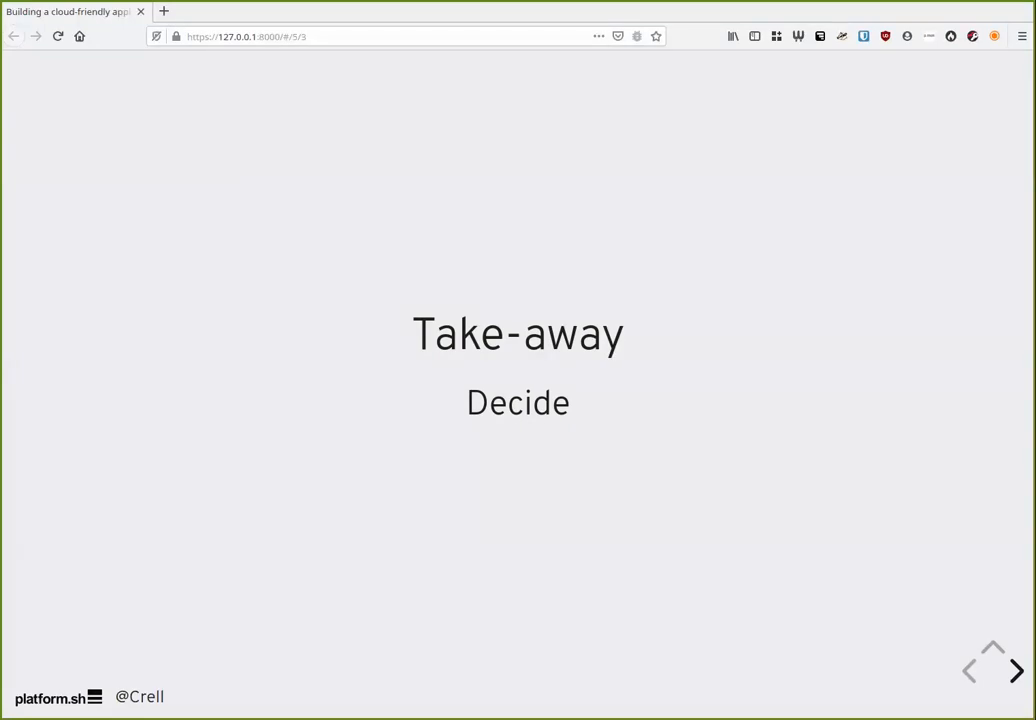
left_click(1015, 668)
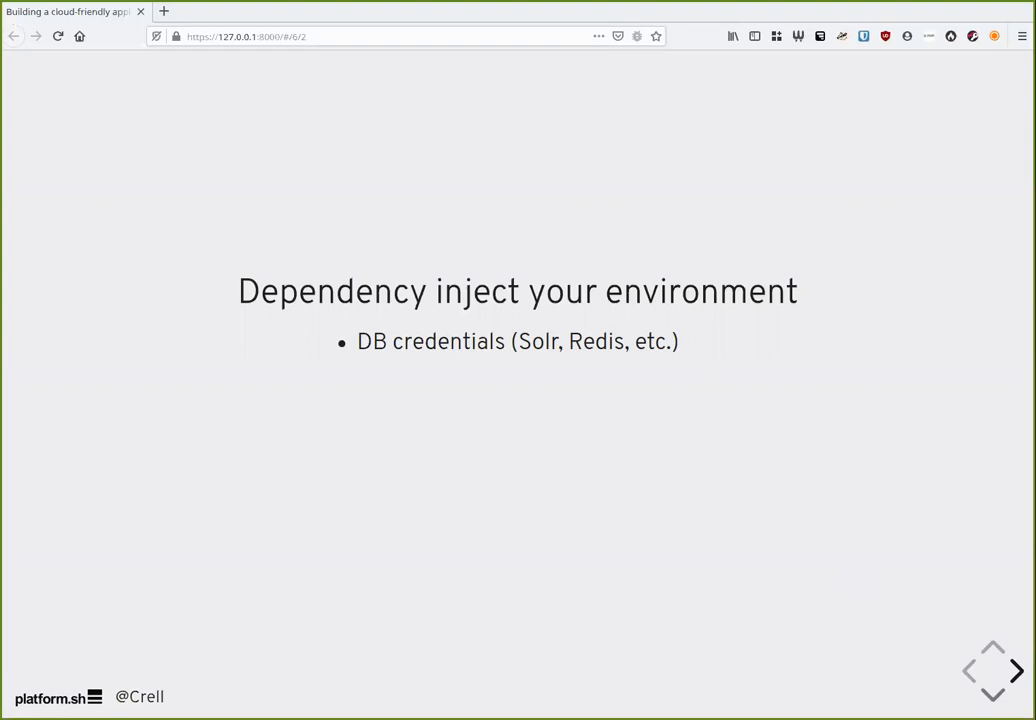
Reveal the 'All paths on disk' and 'Domain names' bullets on the environment slide.
left_click(1013, 671)
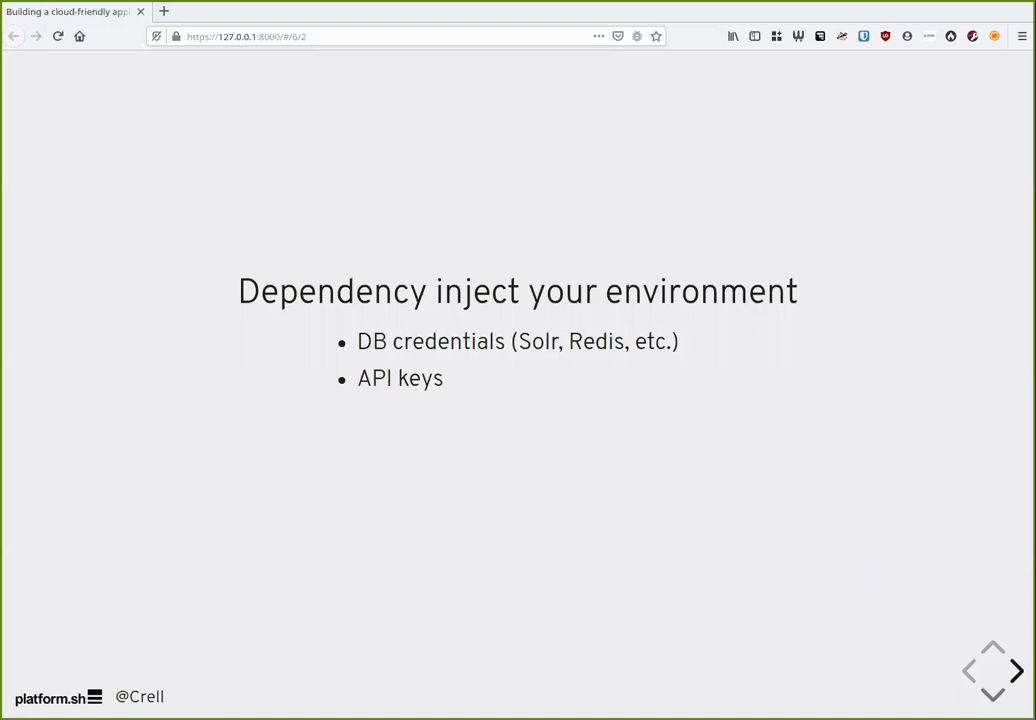
left_click(987, 688)
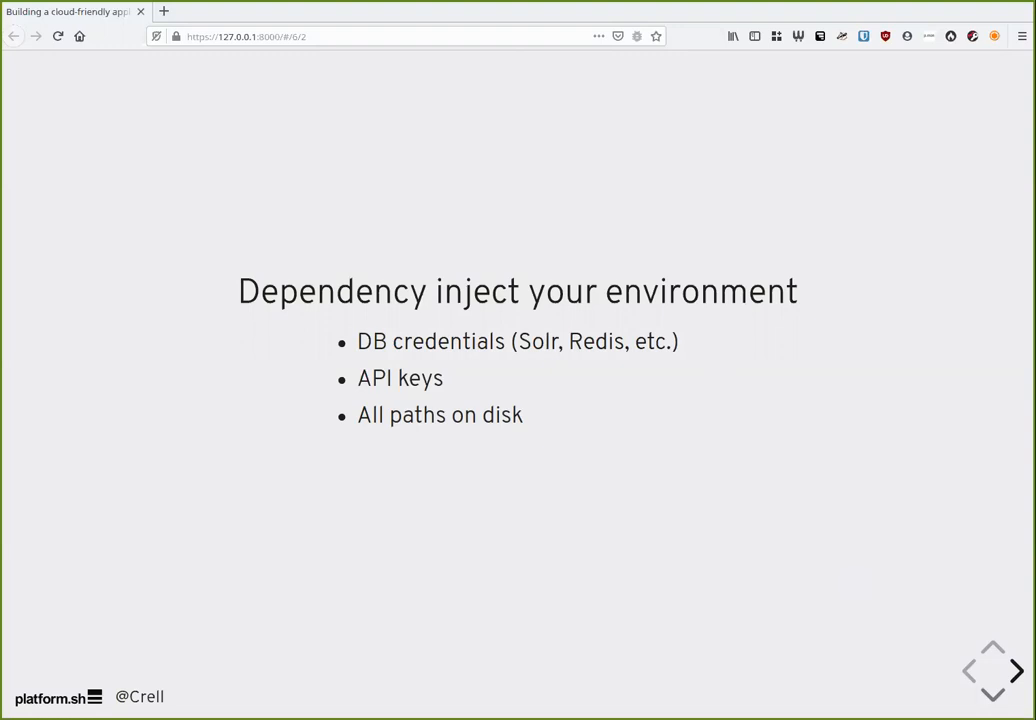
left_click(1013, 670)
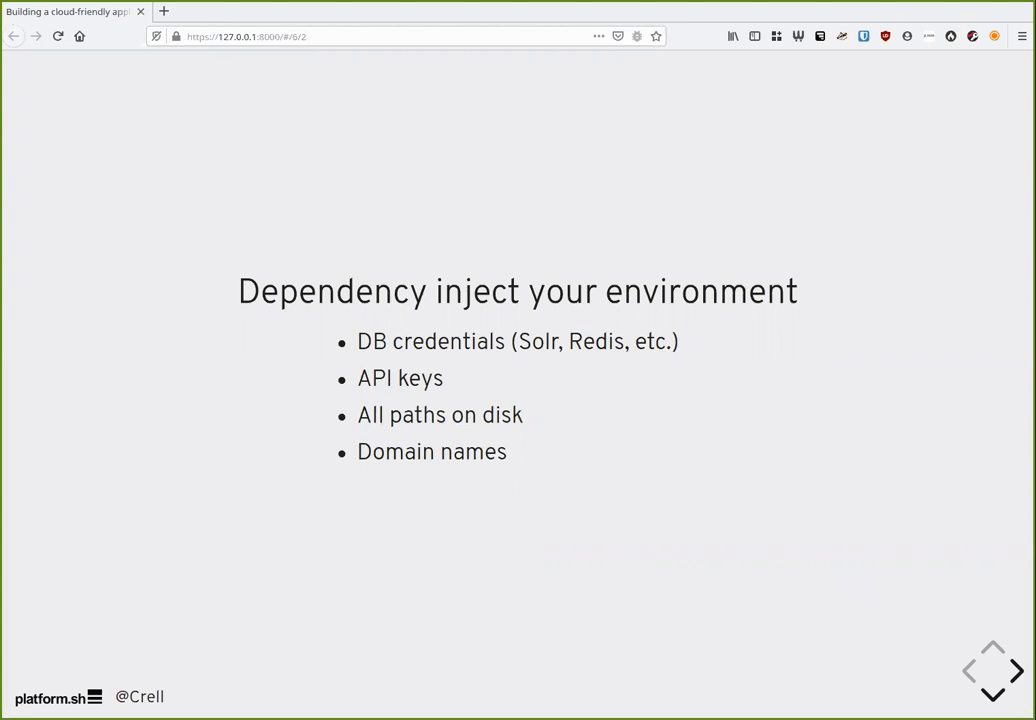
Advance to the 'Environment variables' slide with getenv examples for PHP, Node.js, Go and Java.
left_click(1012, 669)
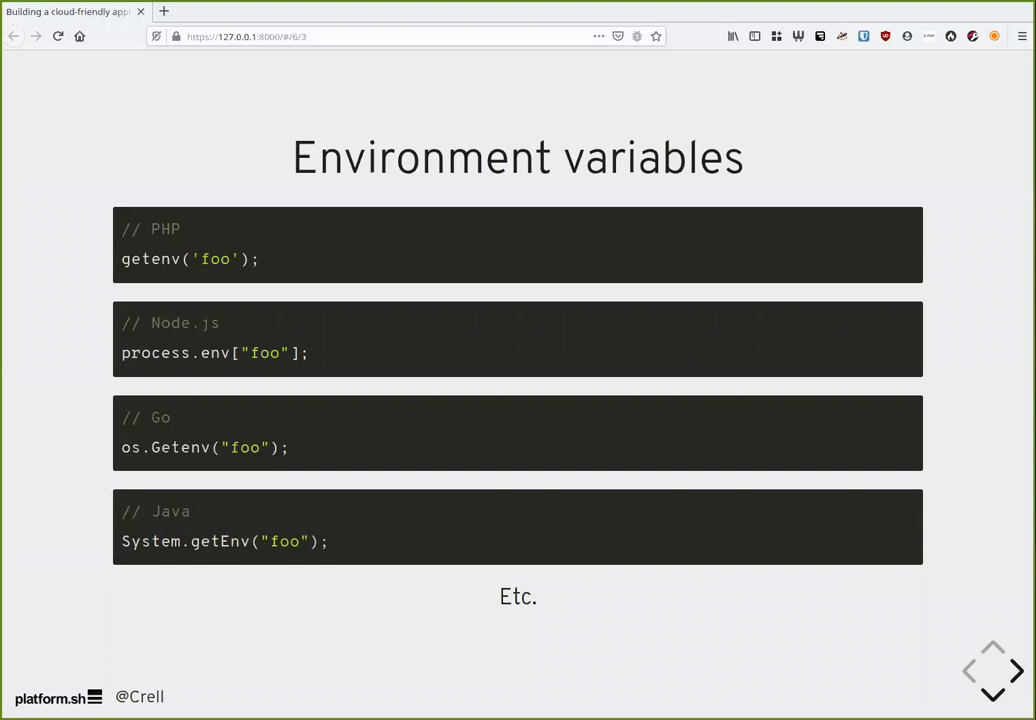
Advance to the 'Need glue code' slide illustrated with a Krazy Glue tube.
left_click(1012, 671)
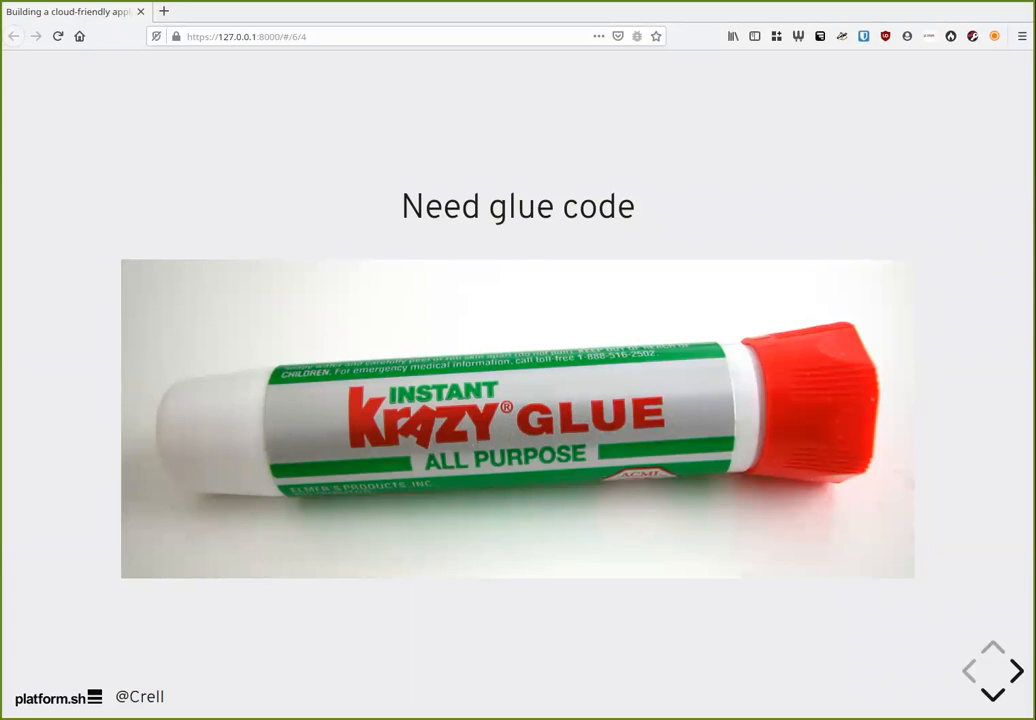
Show the 'Platform.sh / Symfony 3' slide with PHP database parameter code.
left_click(1002, 673)
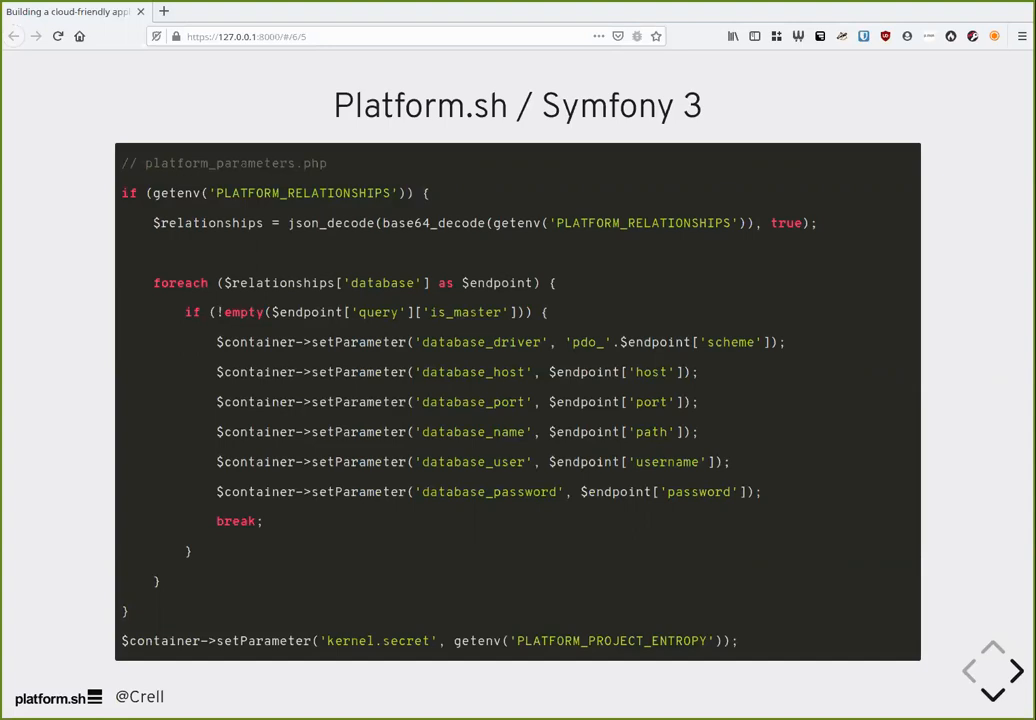
Show the 'Platform.sh / Symfony 4' slide with the symfonyflex-bridge composer require command.
left_click(1015, 670)
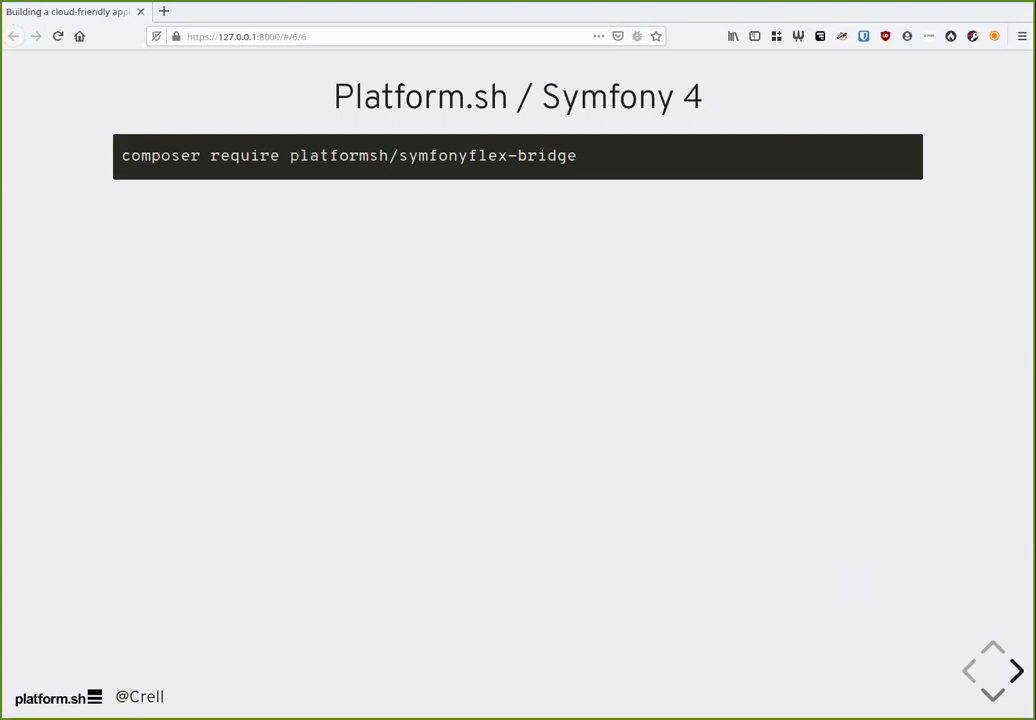
Show the 'Platform.sh / Express.js' slide reading database credentials via platformsh-config.
left_click(1013, 671)
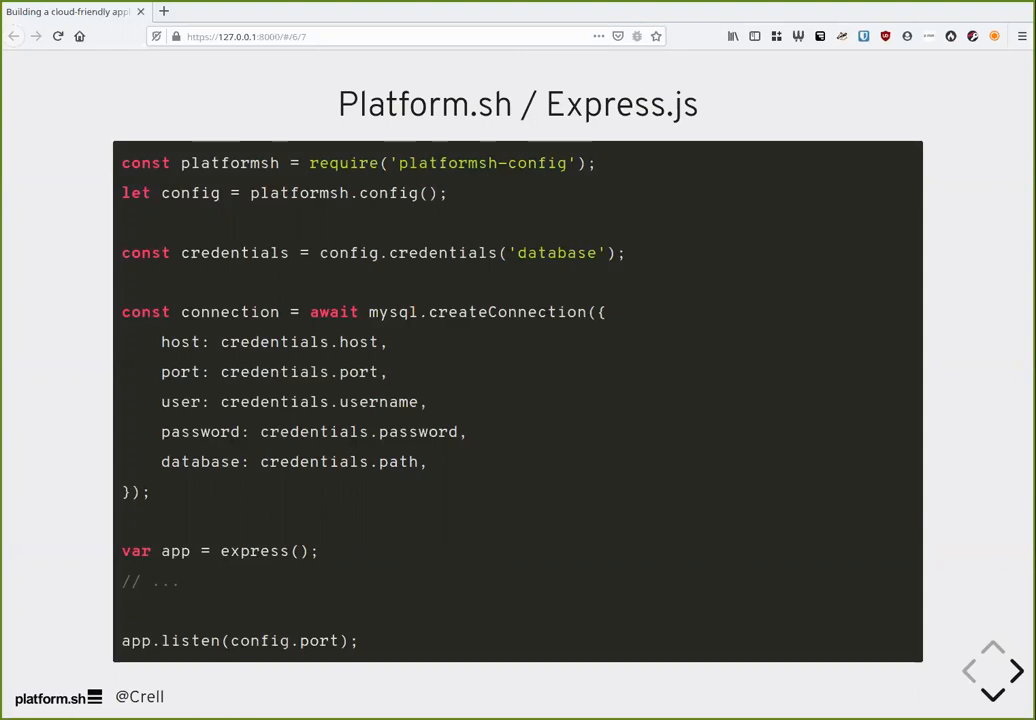
Step through the Platform.sh Go and Java Spring slides to 'Use DotEnv (.env files)'.
left_click(1011, 673)
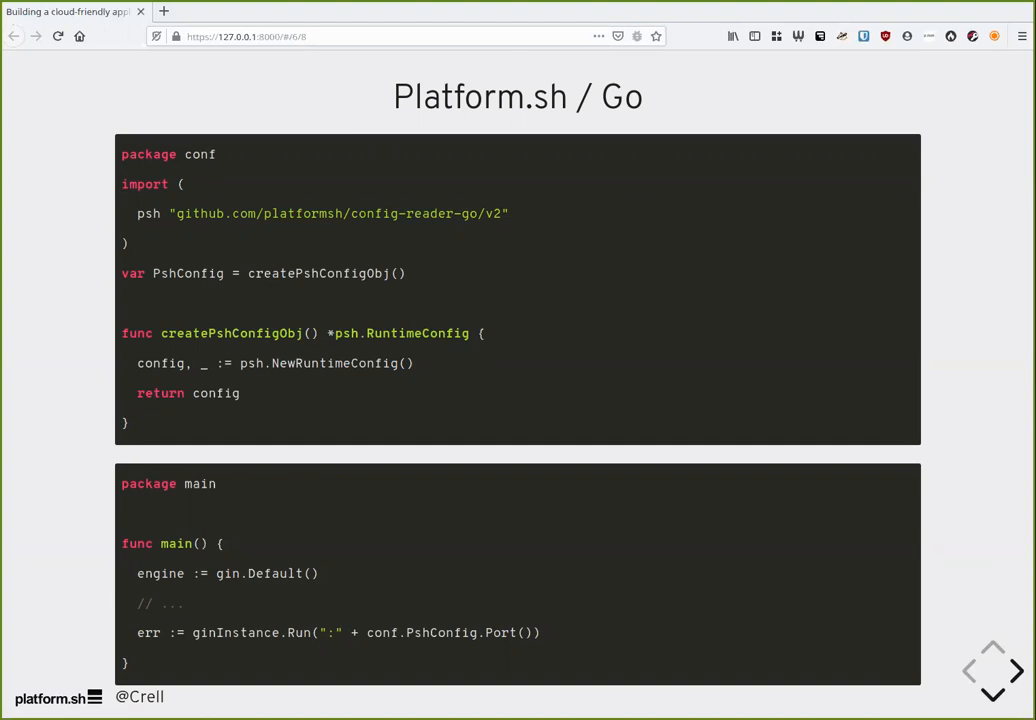
left_click(1010, 676)
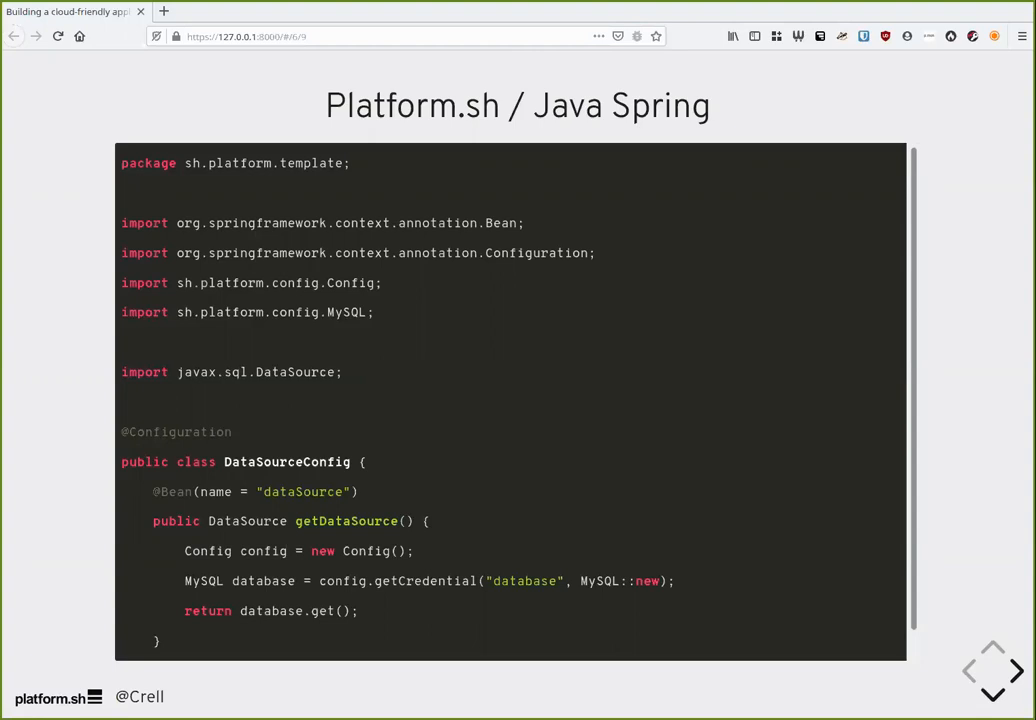
left_click(1010, 675)
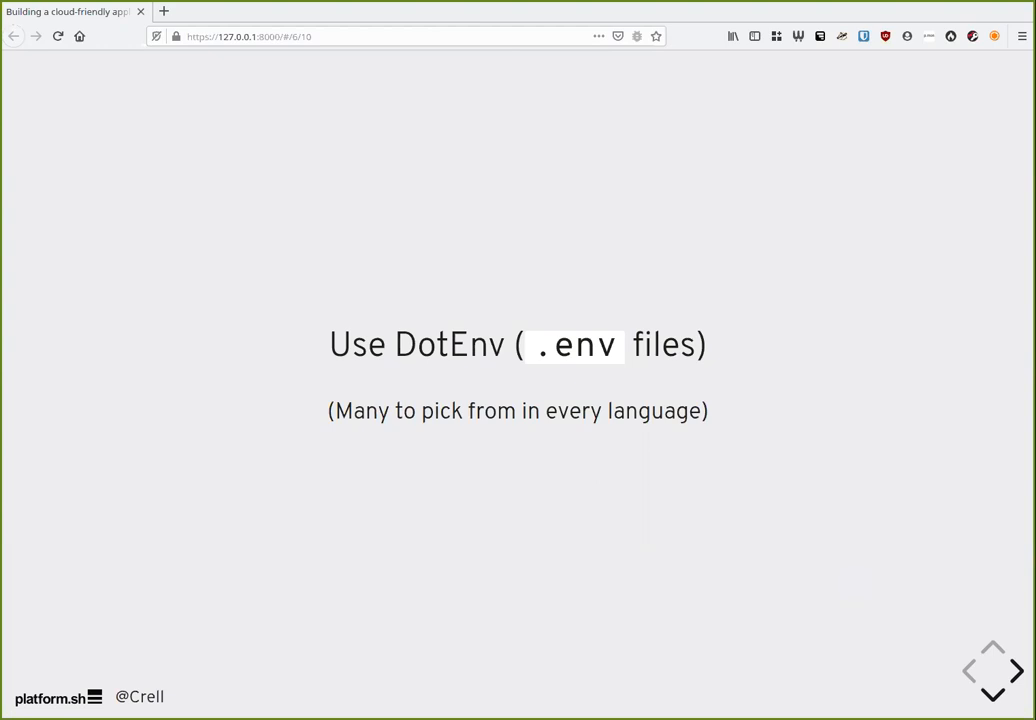
Advance to the 'Trusted domains (App-specific configuration)' slide.
left_click(1008, 671)
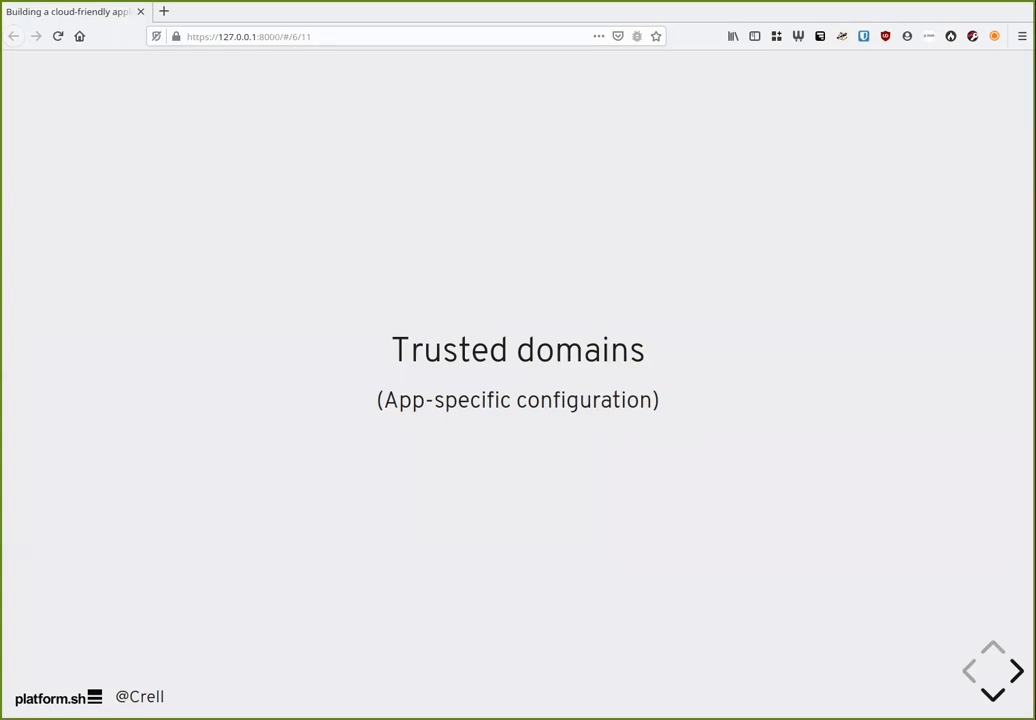
Pass 'Constants? Static config files?' to reach 'Take-away: Dependency inject your environment'.
left_click(1011, 672)
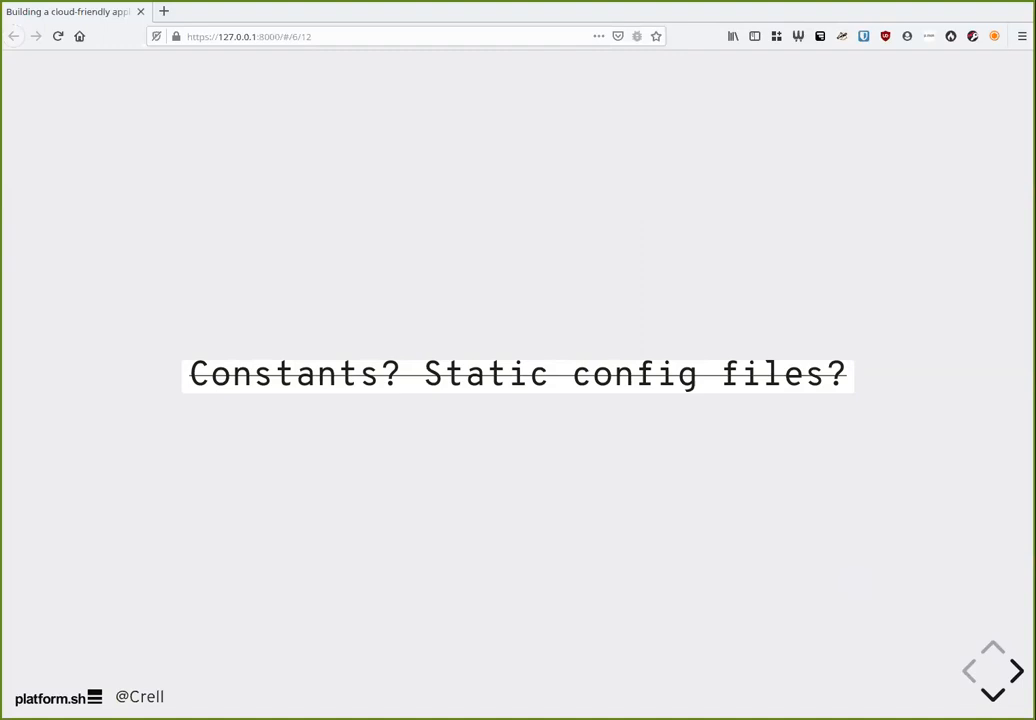
left_click(1012, 671)
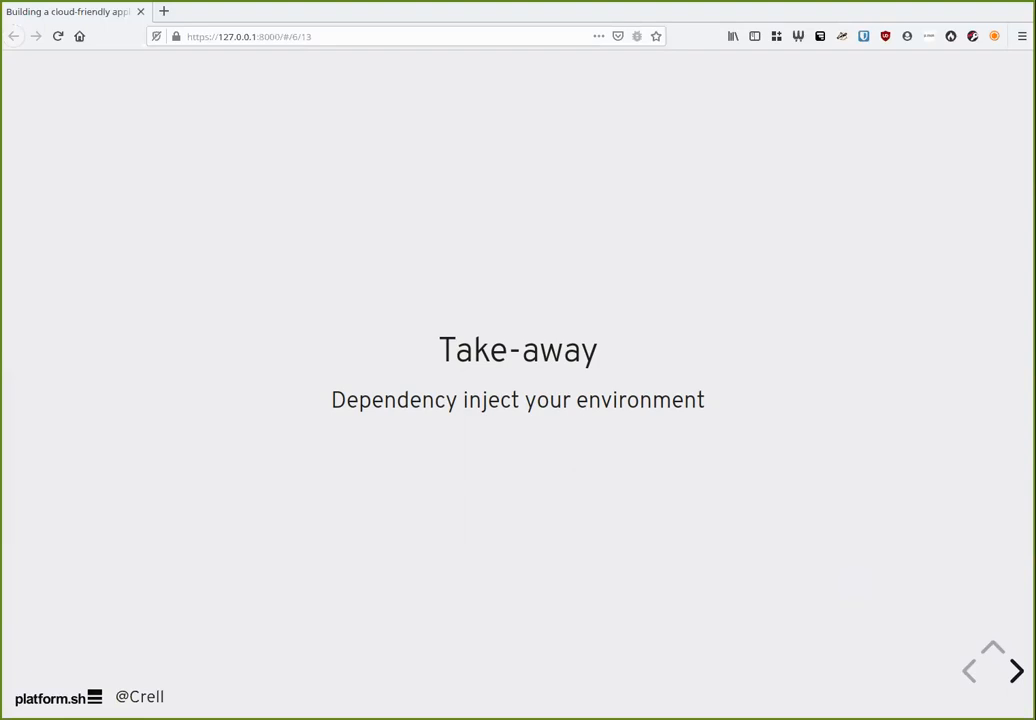
Enter the Installers section, showing the DB credentials and basic site info steps.
left_click(1015, 672)
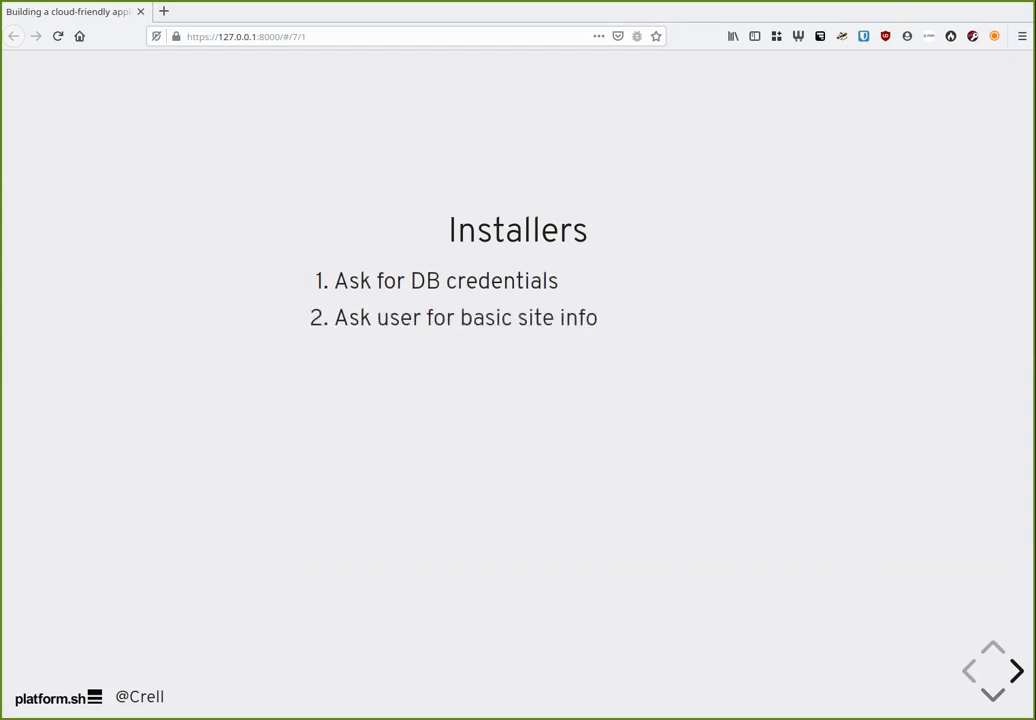
Reveal the remaining installer steps, including Populate DB.
left_click(994, 669)
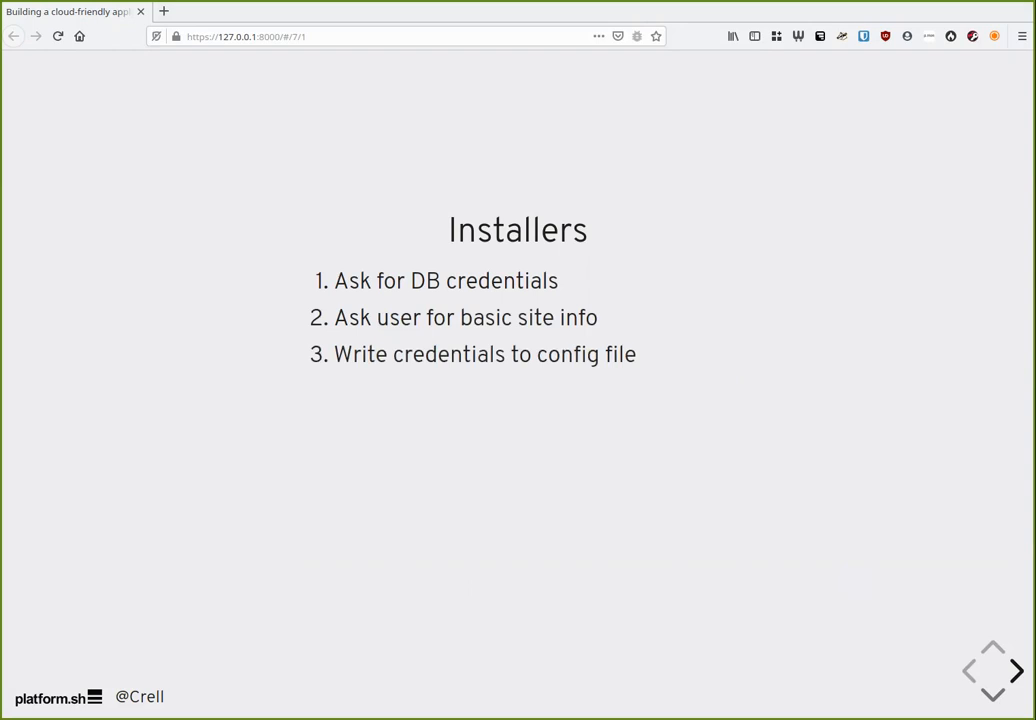
left_click(1016, 671)
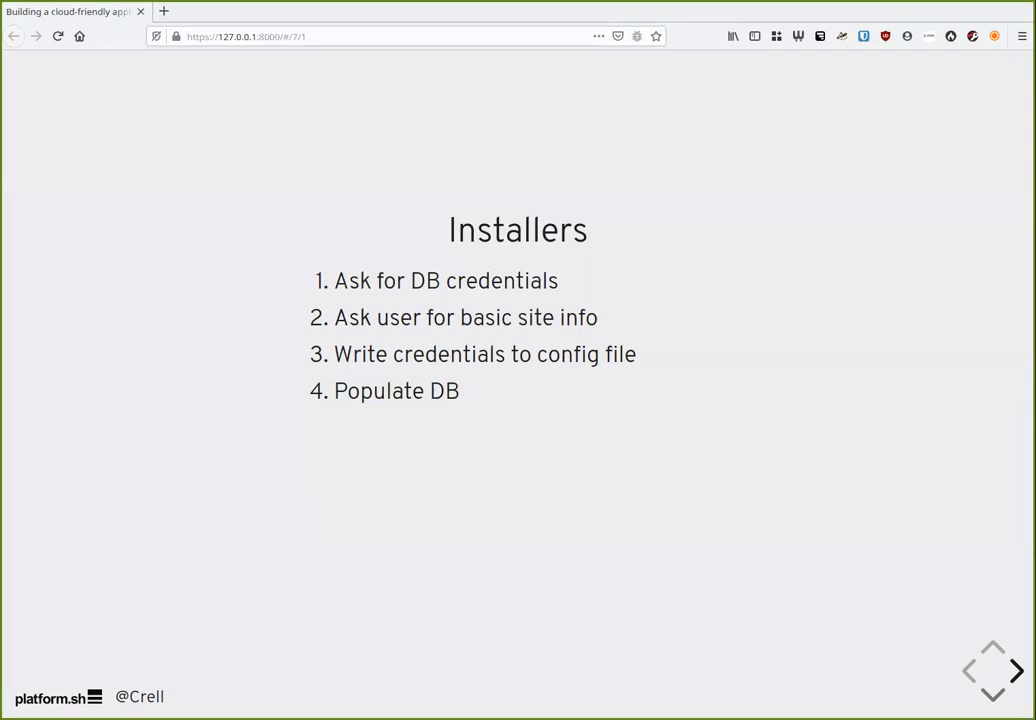
left_click(1016, 673)
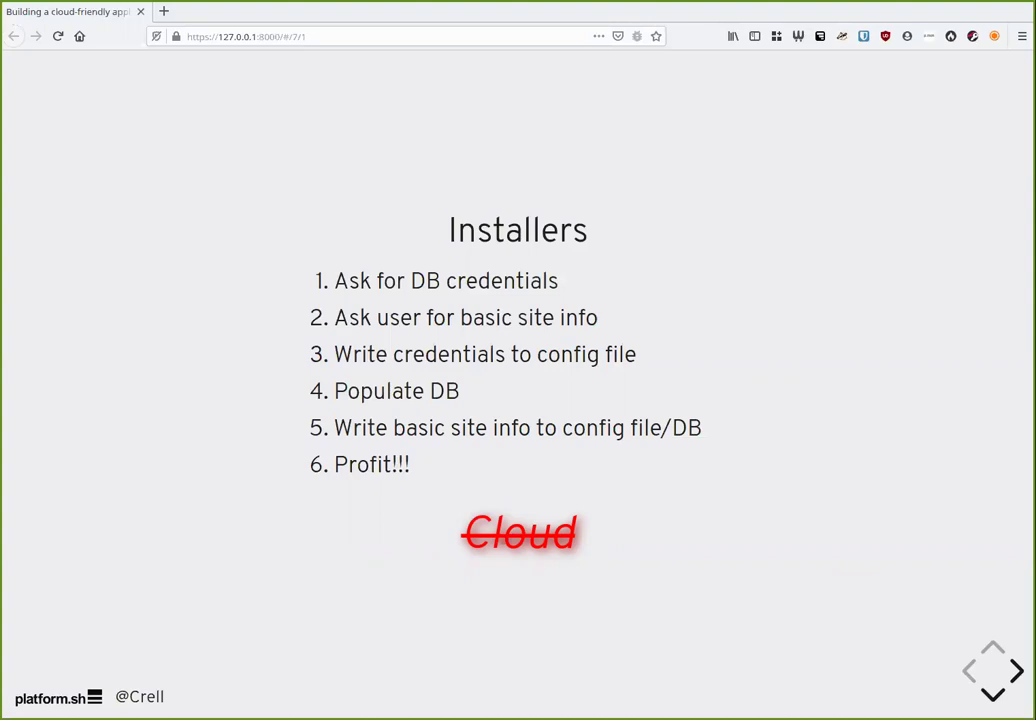
Reveal the pre-populated values and do-not-download bullets, then show the business-elsewhere quote.
left_click(992, 671)
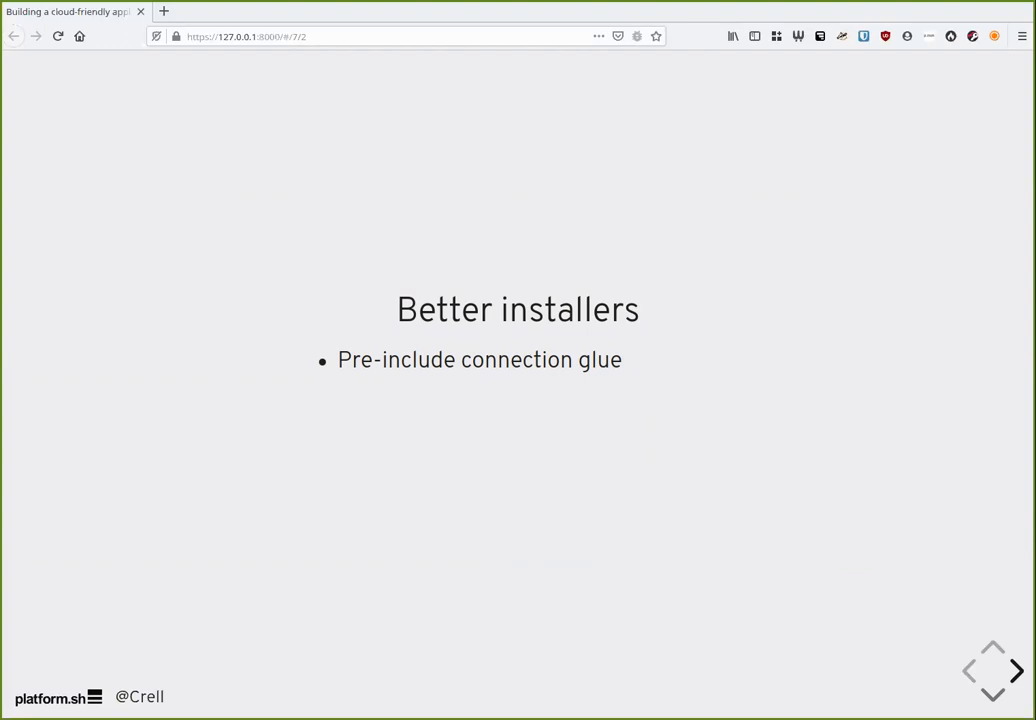
left_click(1017, 670)
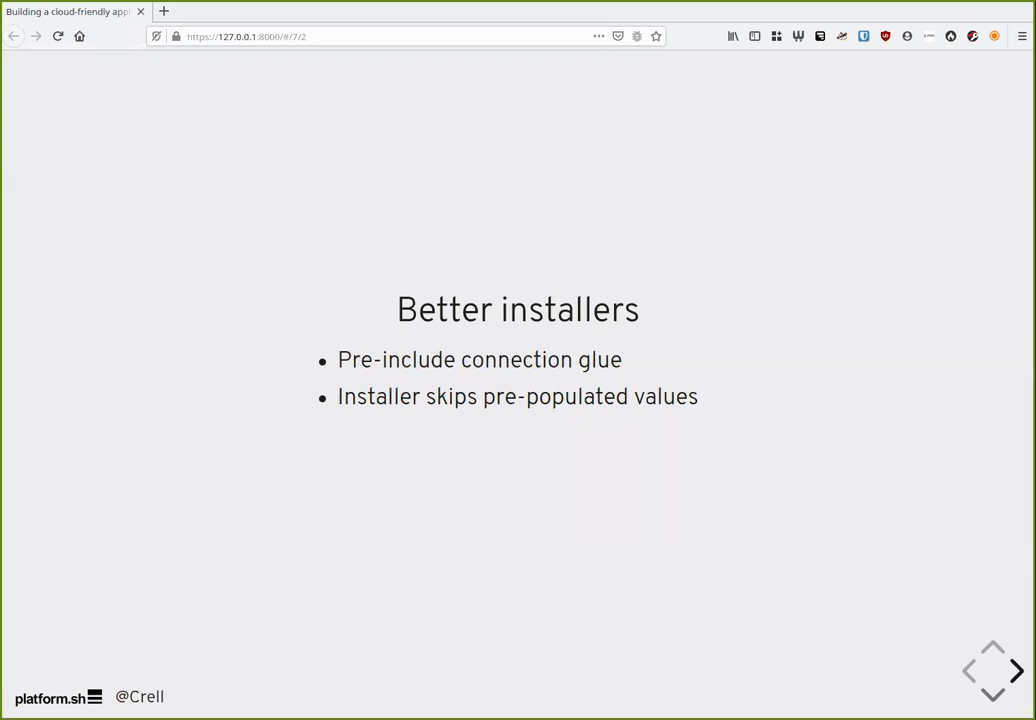
left_click(1016, 673)
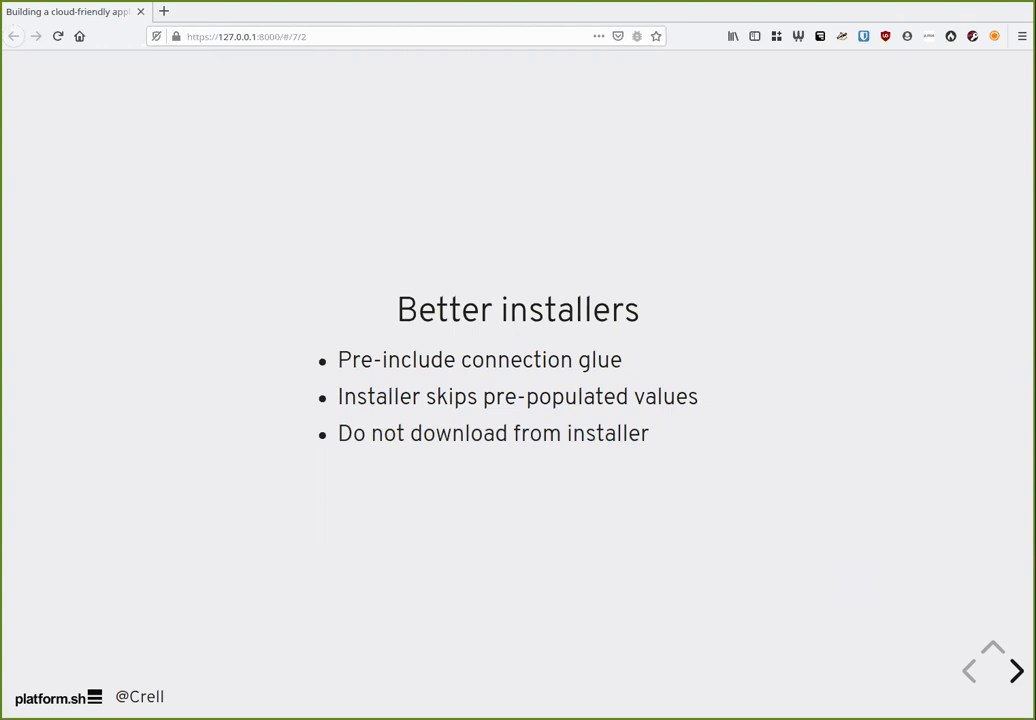
left_click(1014, 671)
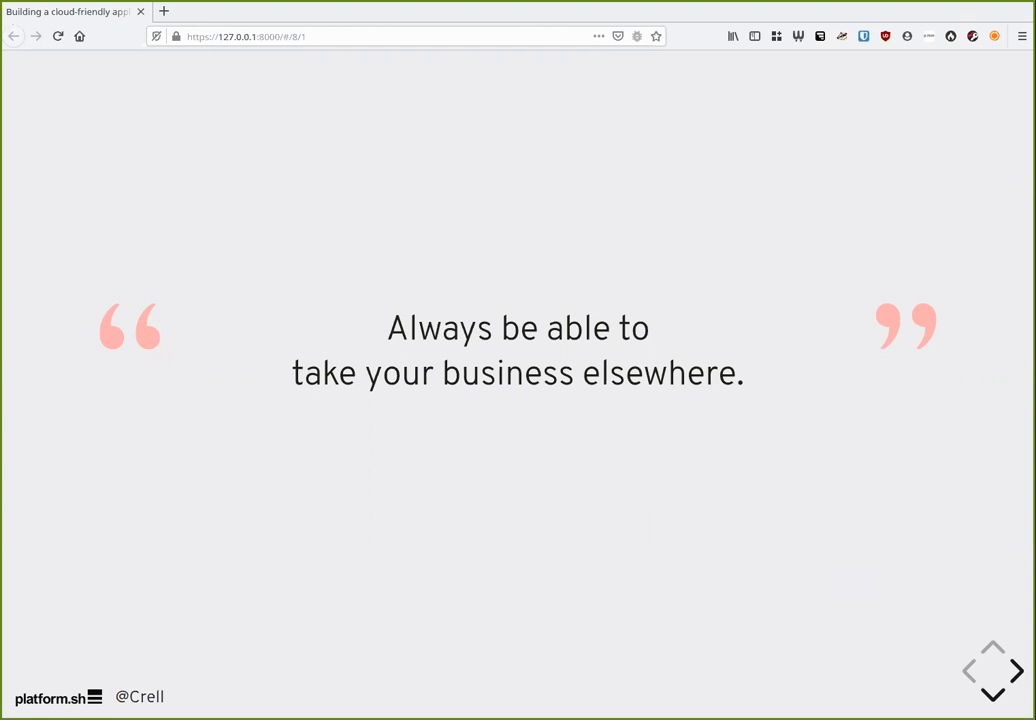
Go through the Use Free Software slide to the Safe slide citing WordStream (2015).
left_click(1014, 671)
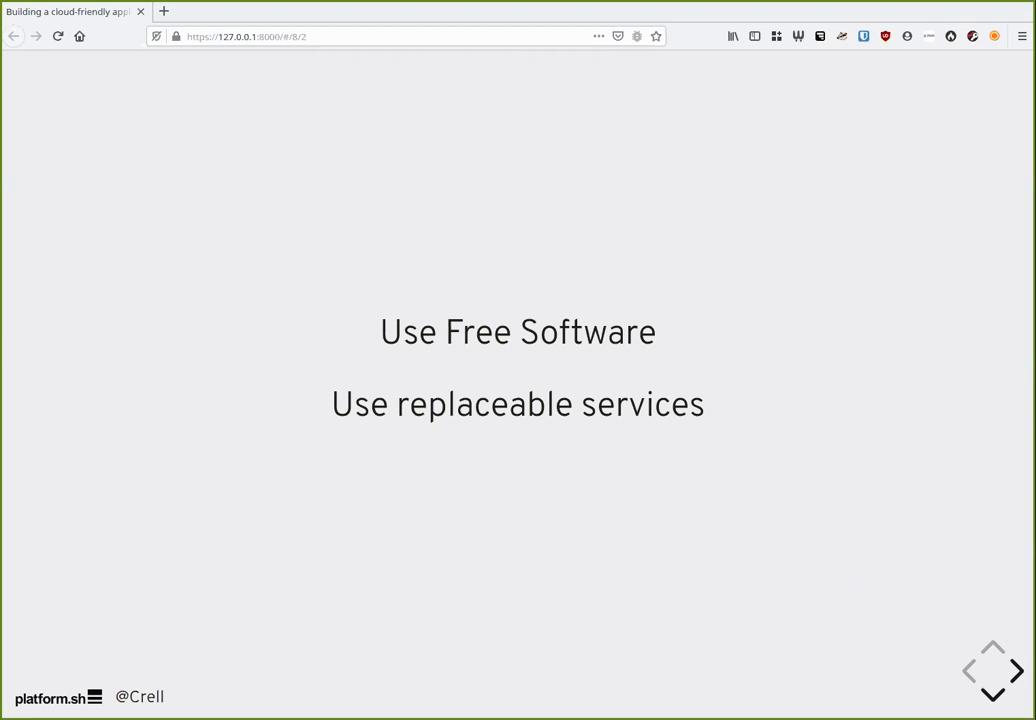
left_click(1007, 671)
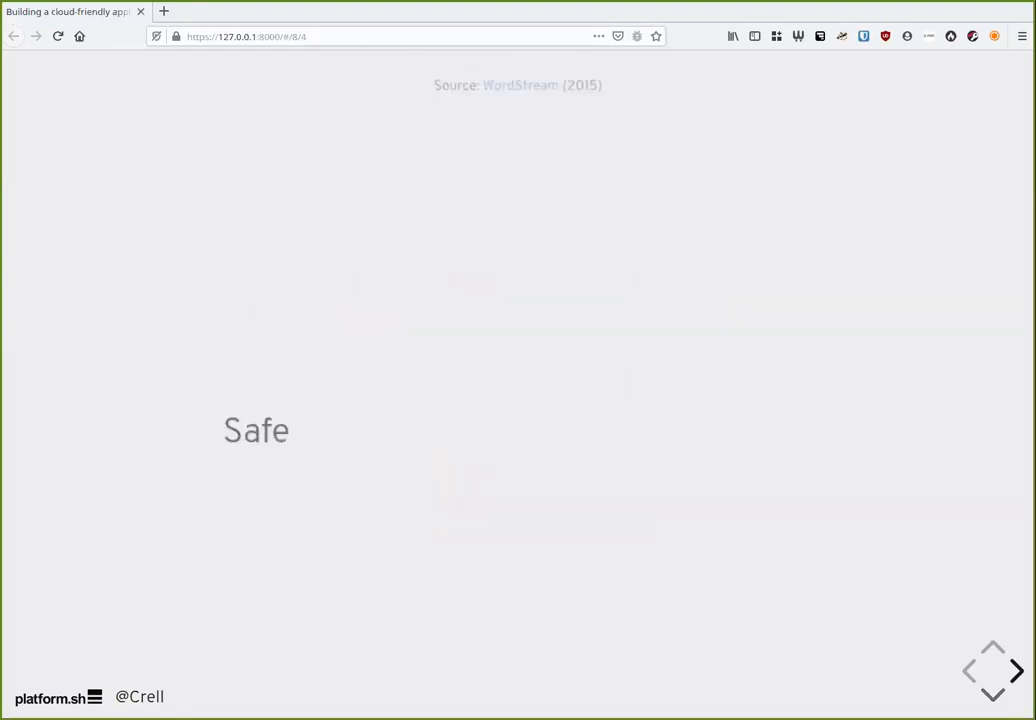
Reveal safe MySQL and PostgreSQL, the Unsafe list with Amazon RDS, then advance.
left_click(1016, 670)
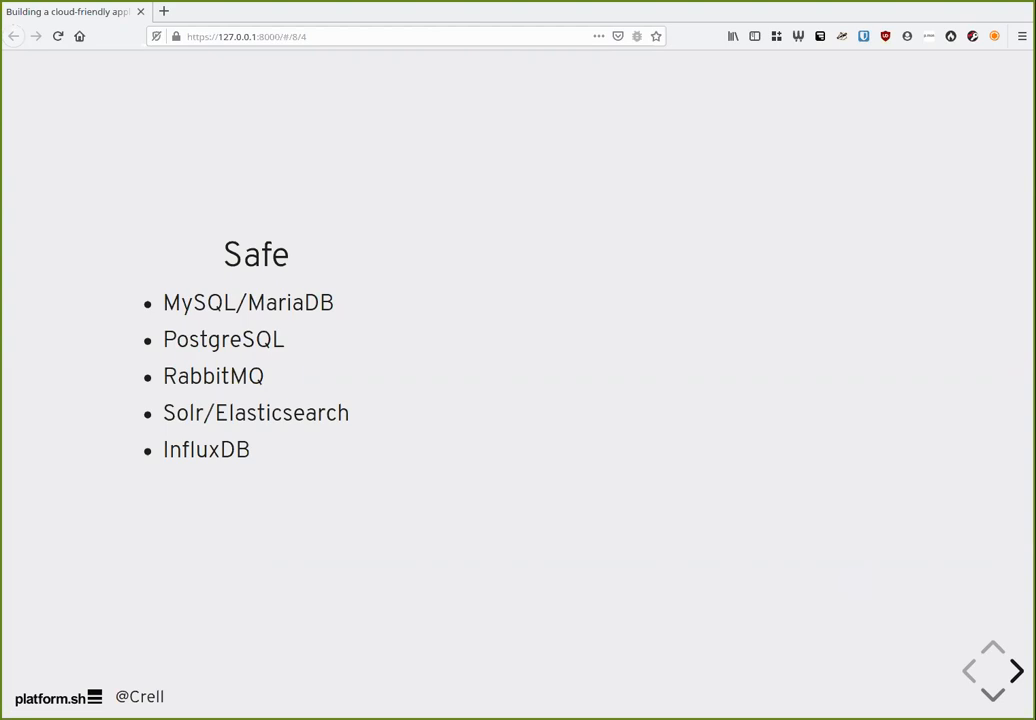
left_click(1013, 671)
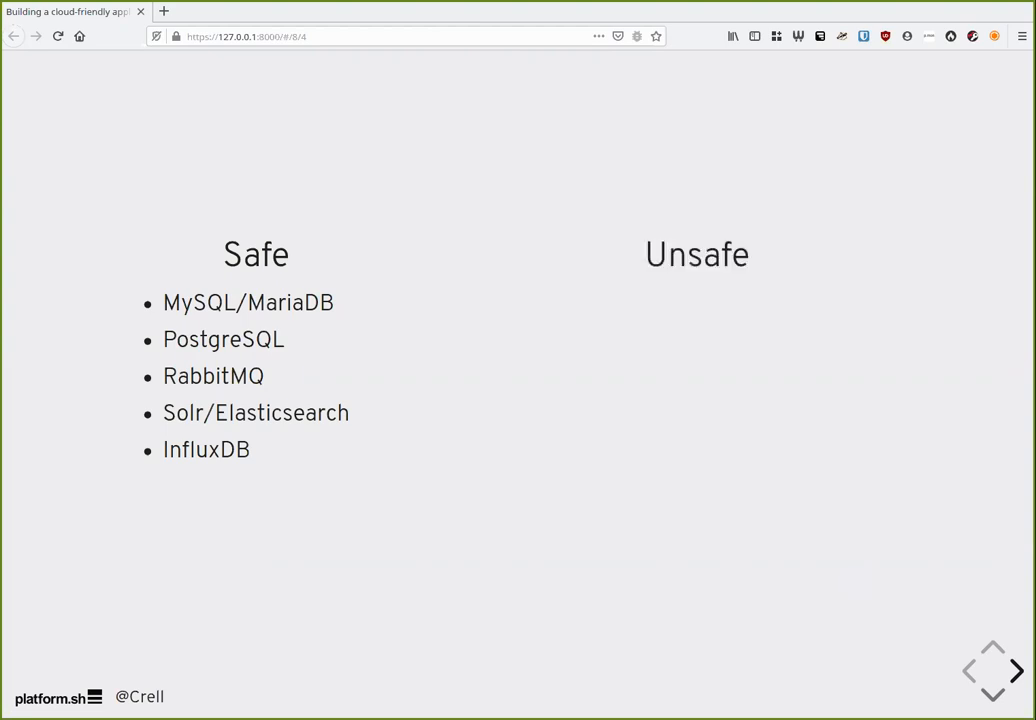
left_click(1015, 671)
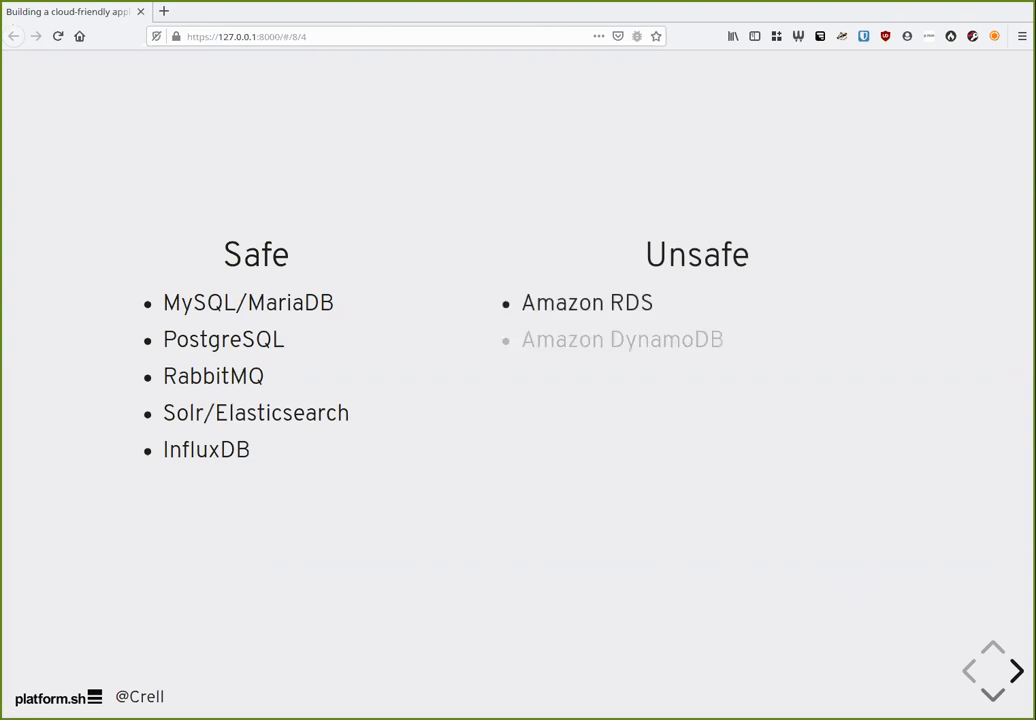
left_click(1015, 673)
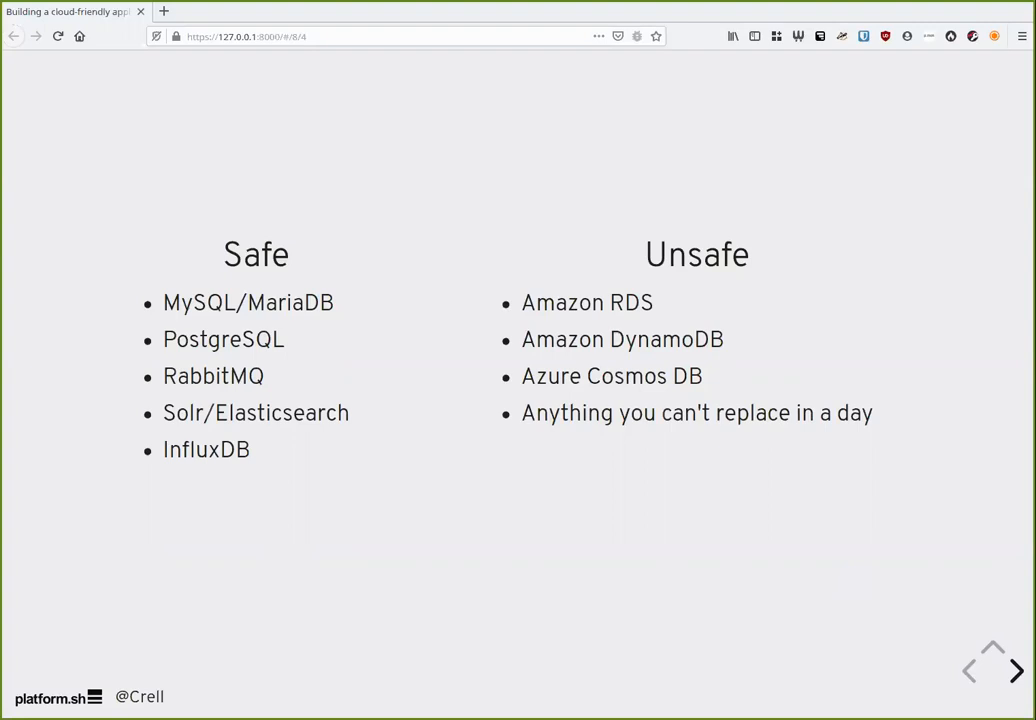
left_click(1014, 673)
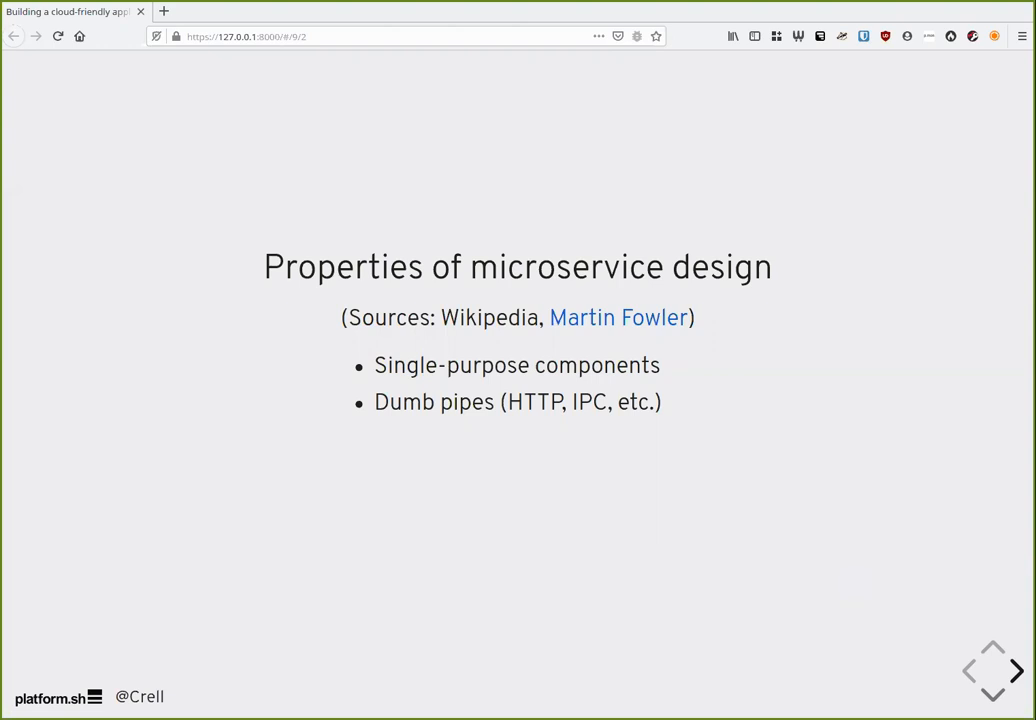
Advance to the quote that every microservice treats others as a separate third party.
left_click(1015, 664)
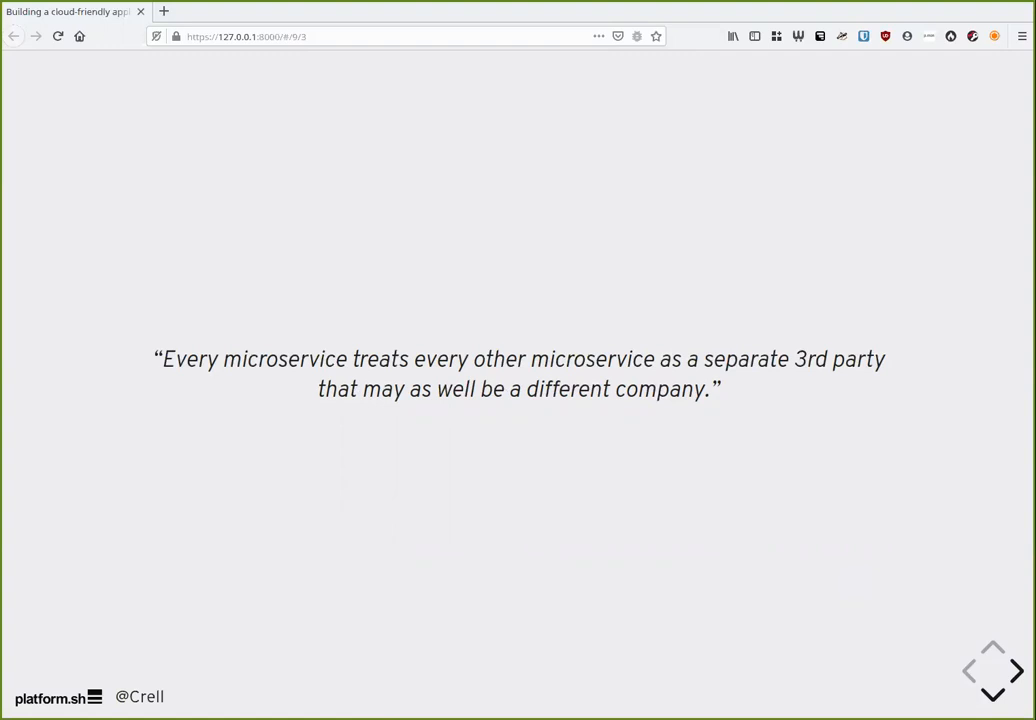
Move from the third-party quote to the Benefits slide listing four advantages.
left_click(1017, 671)
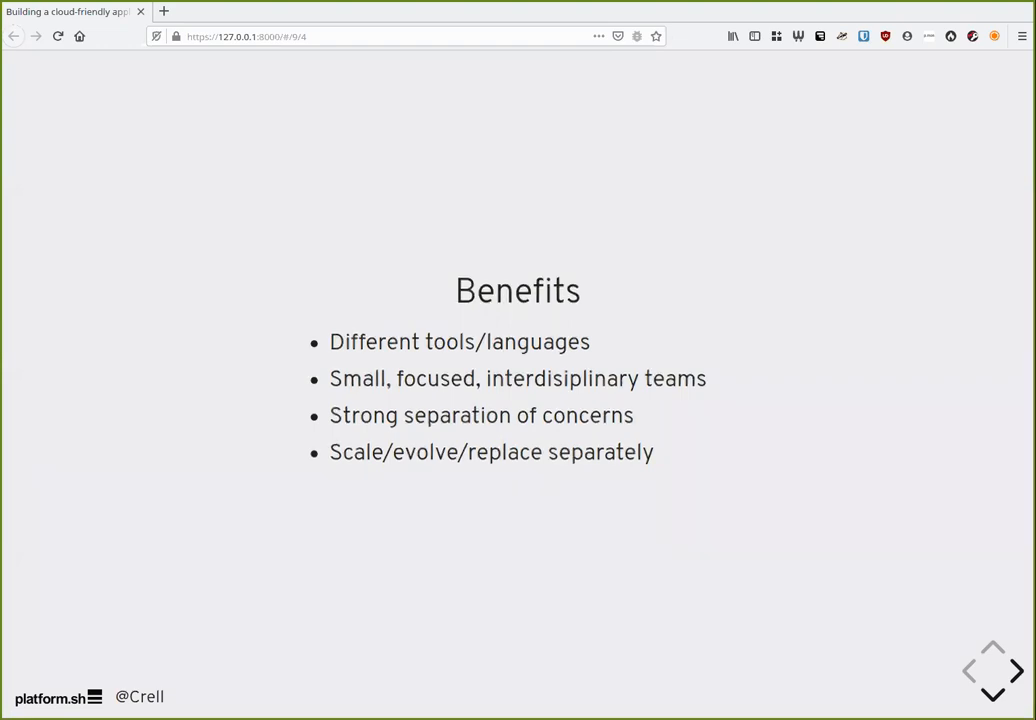
Move from the Benefits slide to the Conway's Law quote slide.
left_click(1009, 673)
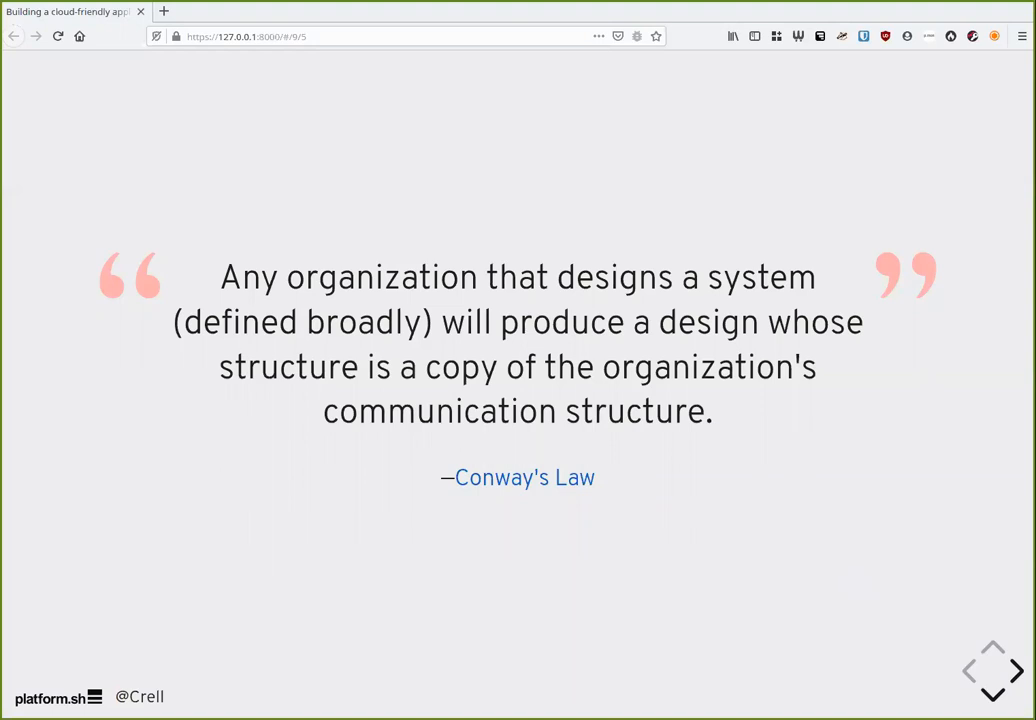
Move past the Conway's Law quote to the Drawbacks slide.
left_click(1012, 670)
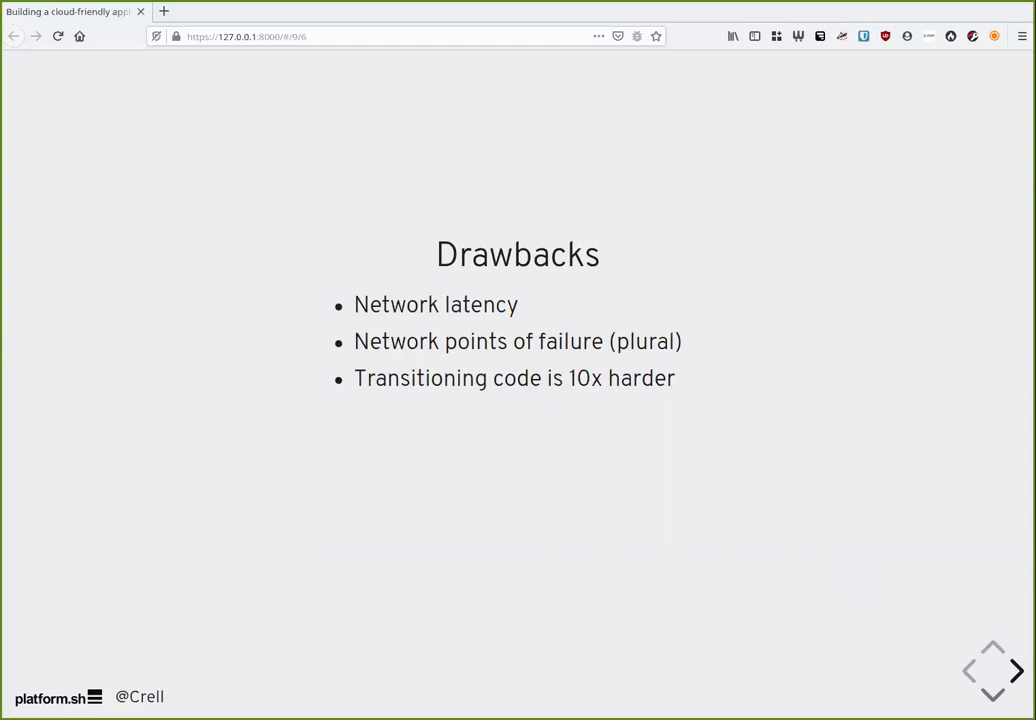
Move past Drawbacks to the slide defining a distributed monolith.
left_click(1013, 673)
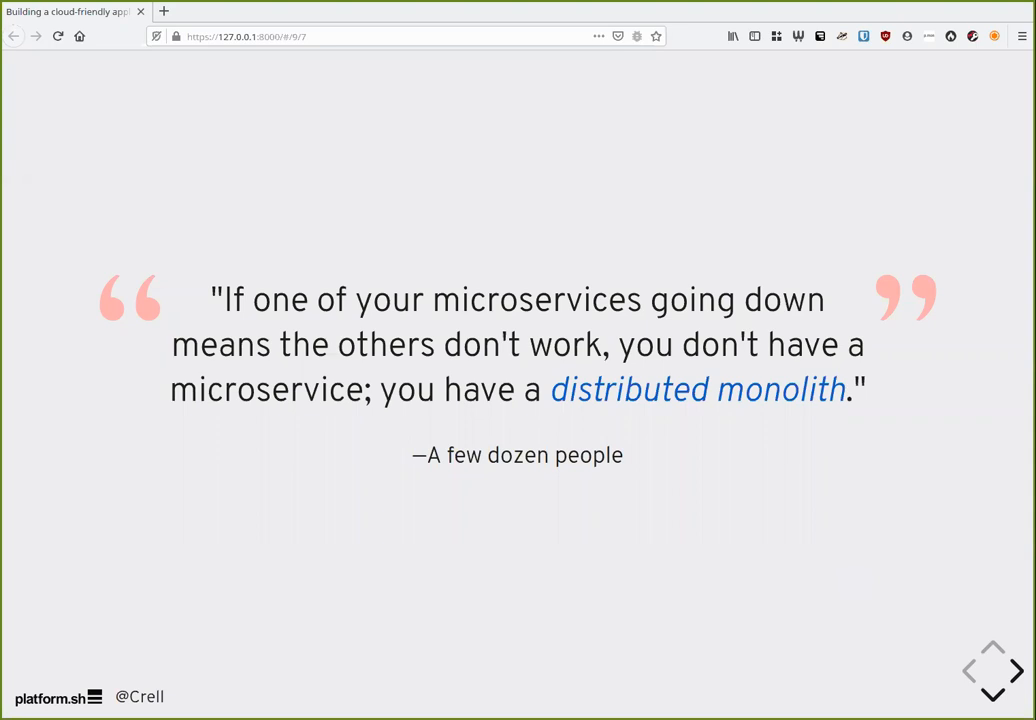
Show the question slide 'So if microservices aren't for me, what is?'.
left_click(1013, 673)
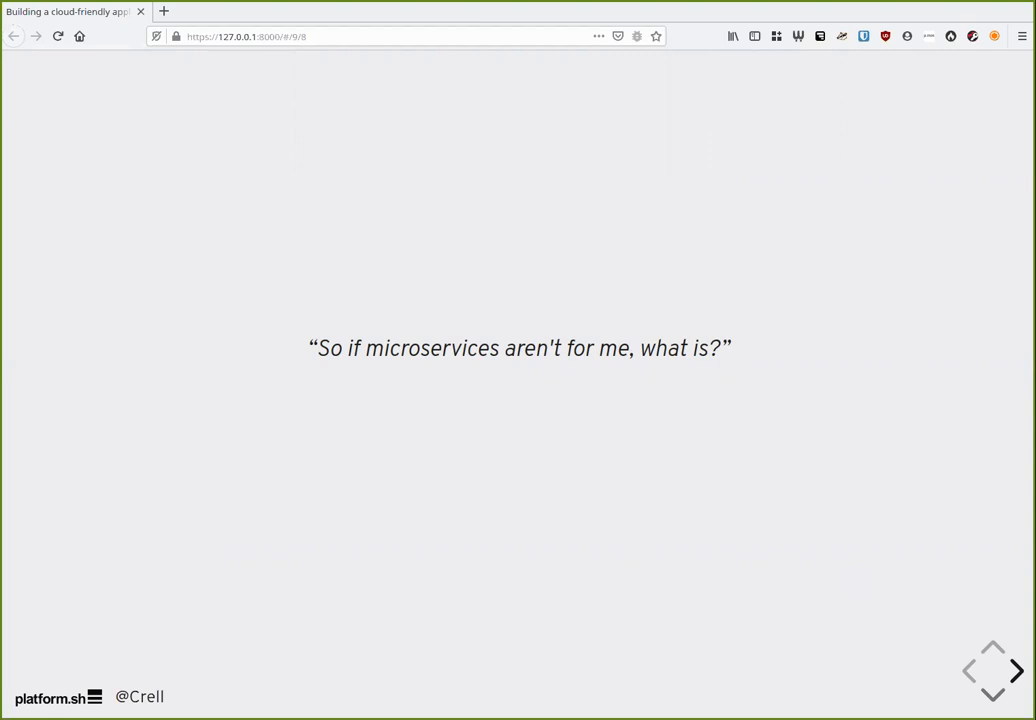
Reveal the Multi-Modal Monolith answer and its traits, then reach the next Multi-Modal Monolith slide.
left_click(1014, 670)
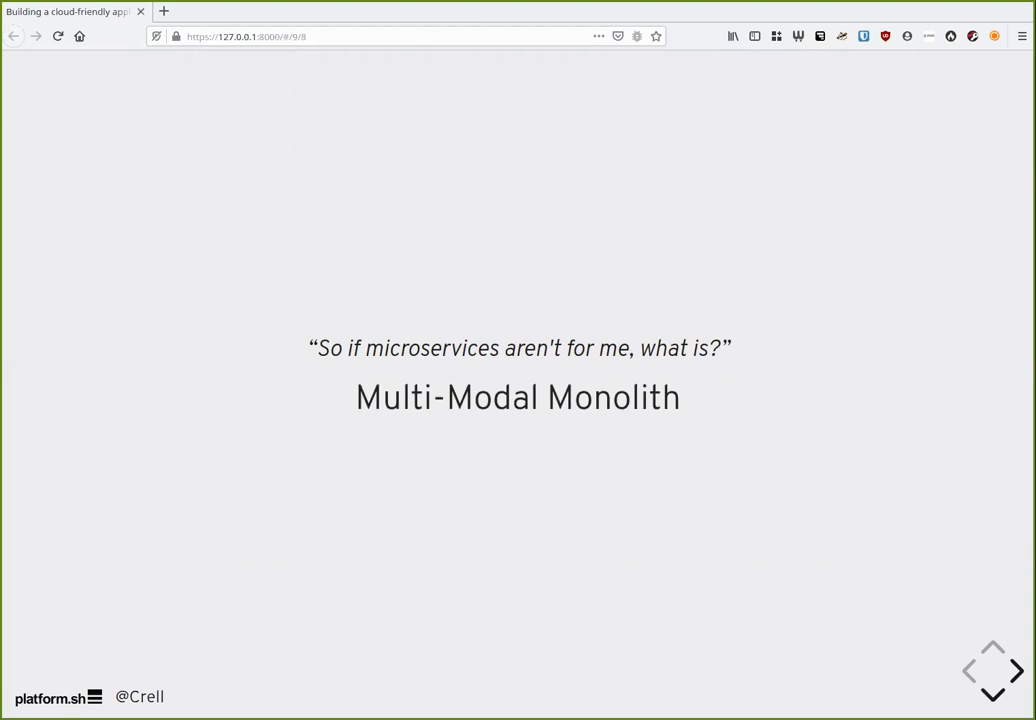
left_click(1014, 675)
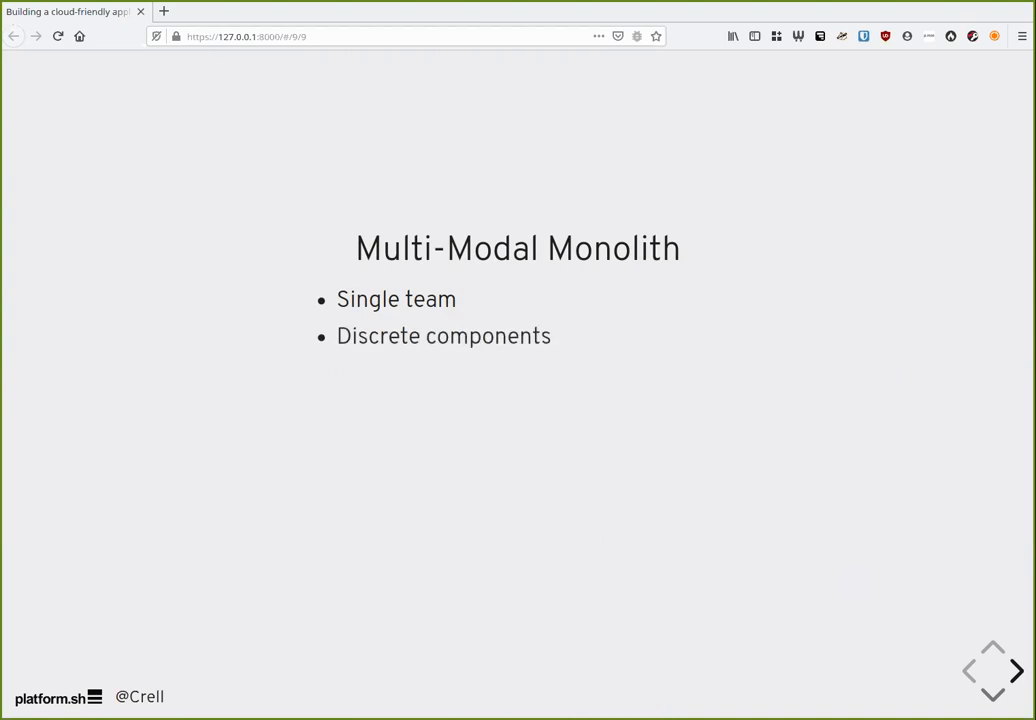
left_click(1014, 671)
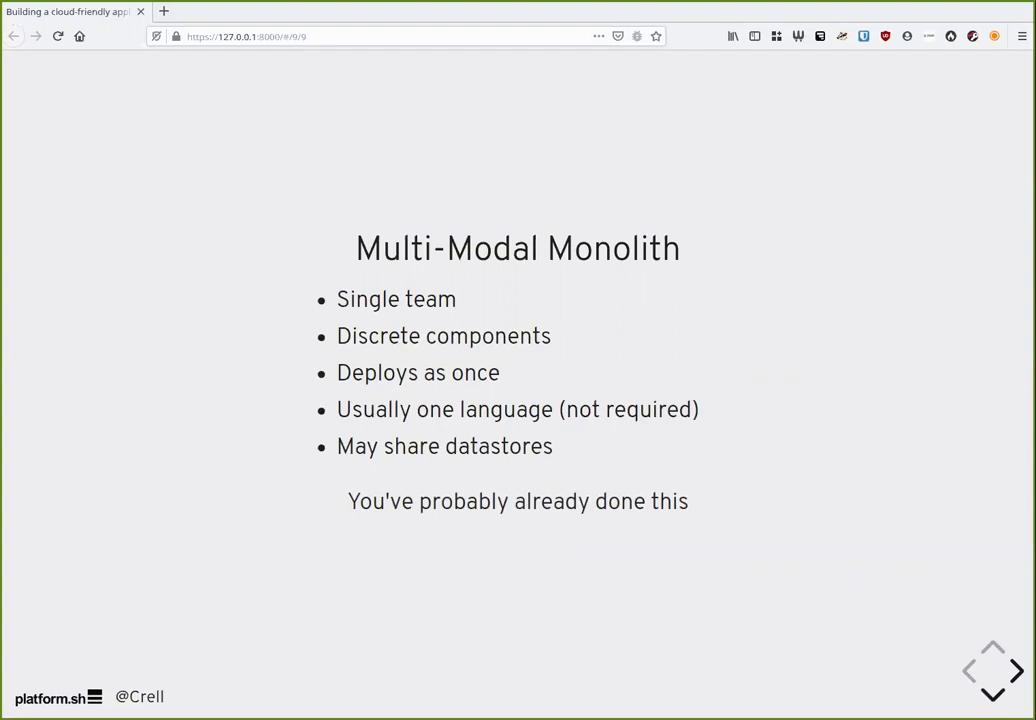
left_click(1011, 673)
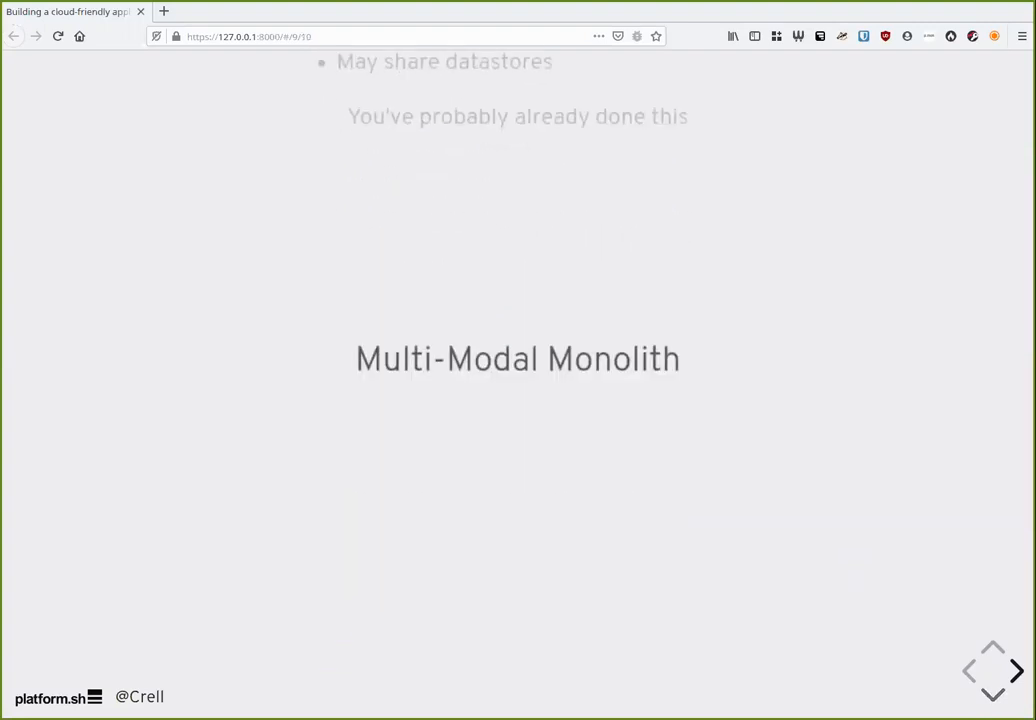
Reveal the remaining items after cron jobs, Admin application and queue workers, ending with API app.
left_click(1011, 673)
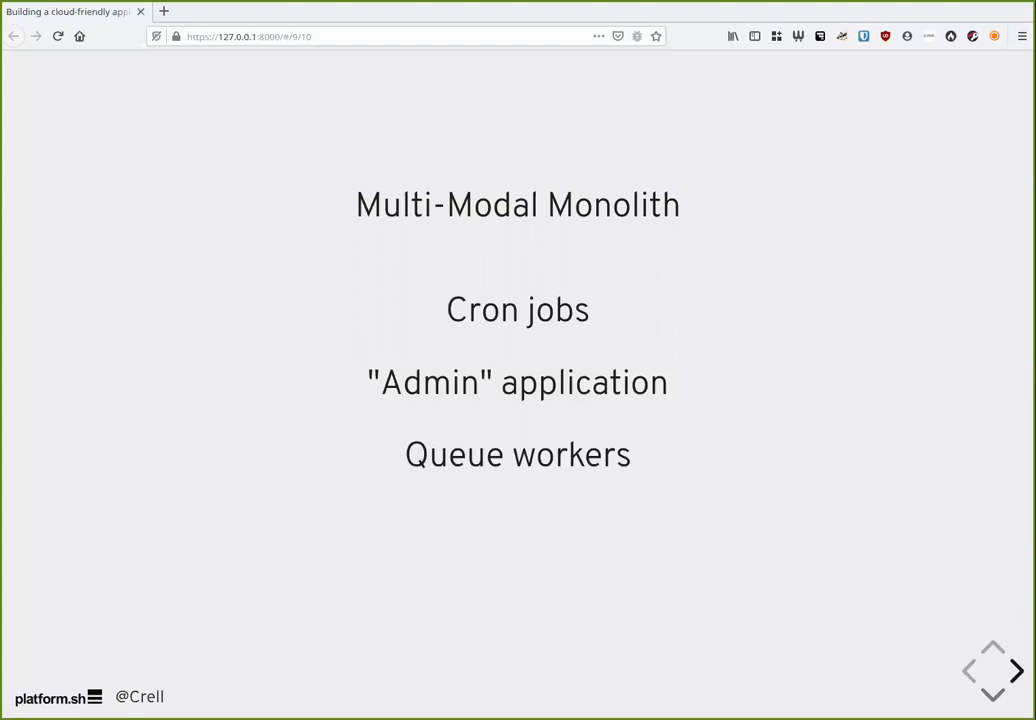
left_click(1013, 668)
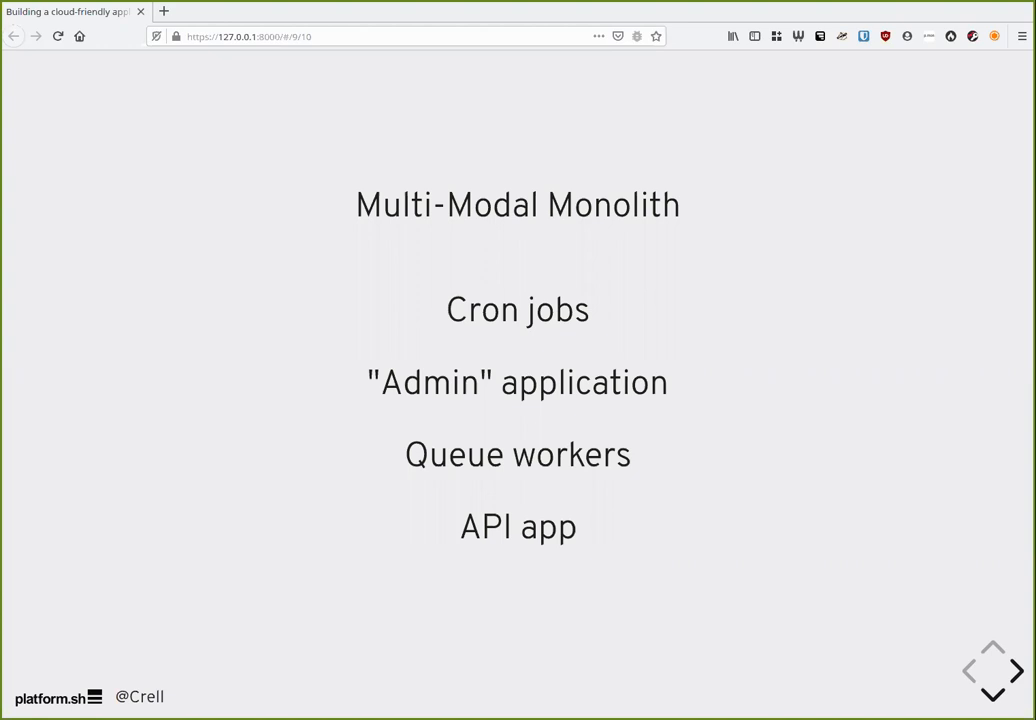
Advance past the Multi-Modal Monolith components slide to the 'All asynchronous' slide.
left_click(1014, 673)
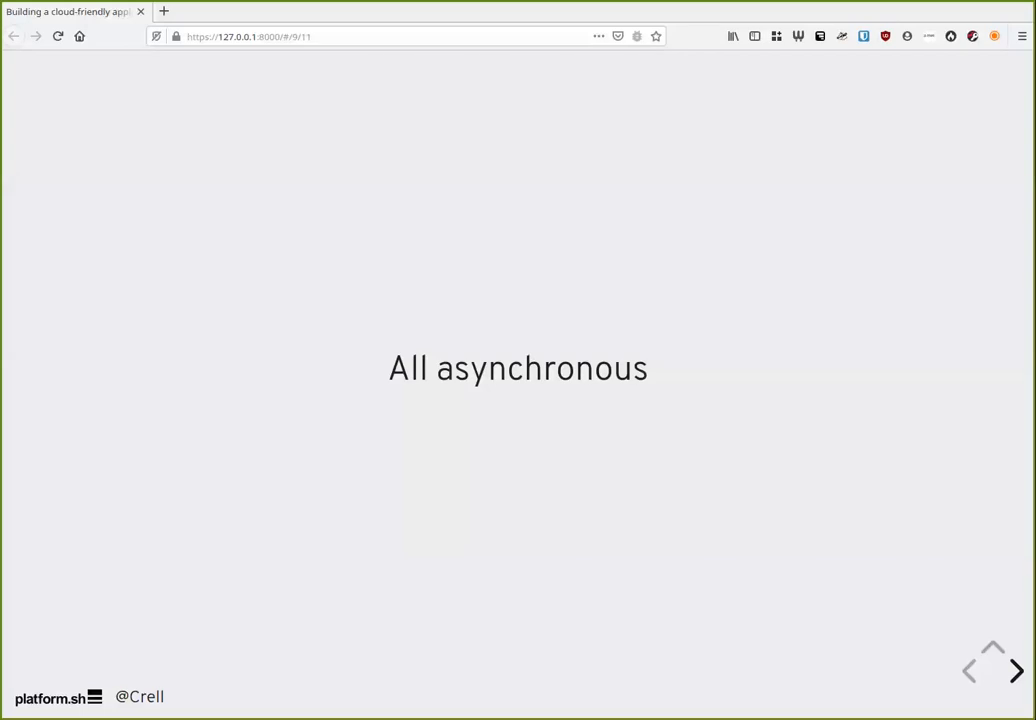
left_click(1013, 670)
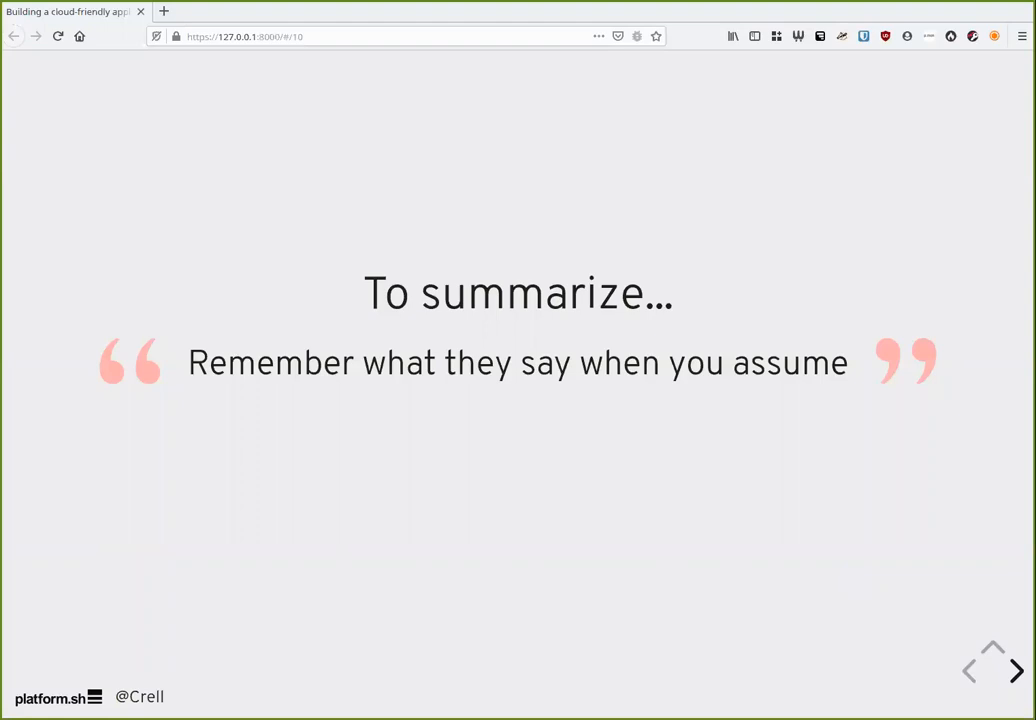
left_click(1016, 672)
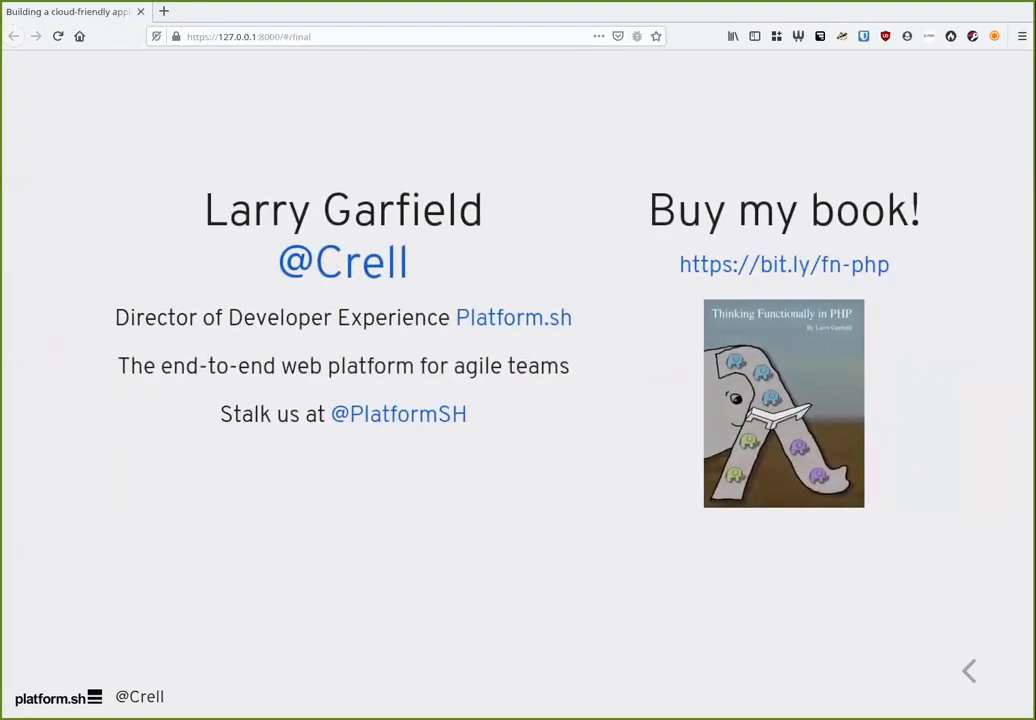